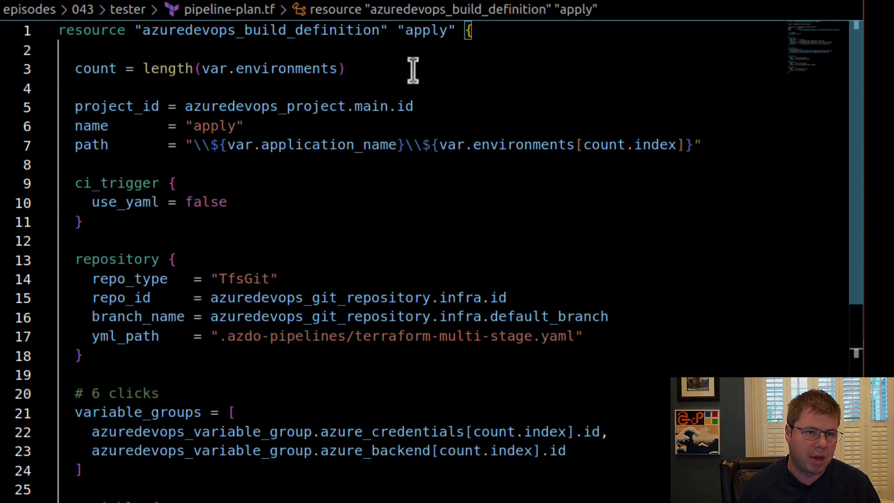
# Rename the apply build definition resource and its pipeline name to 'plan'.
pyautogui.write('plan')
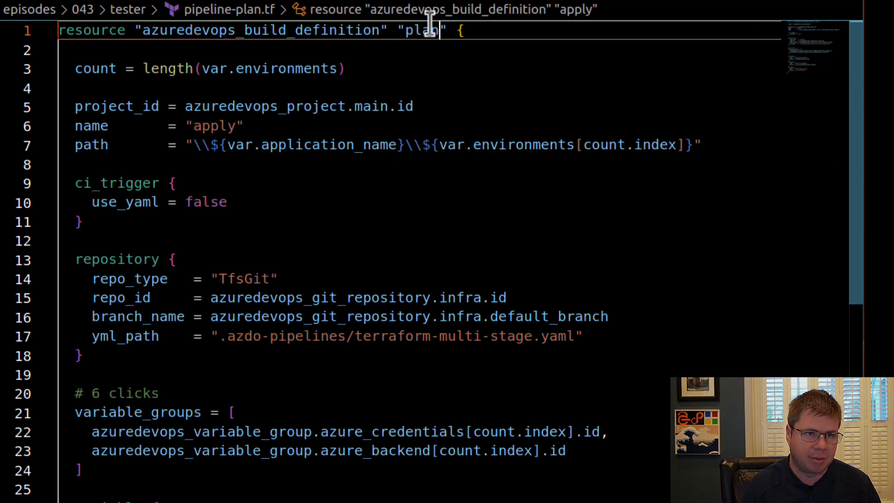
pyautogui.doubleClick(421, 30)
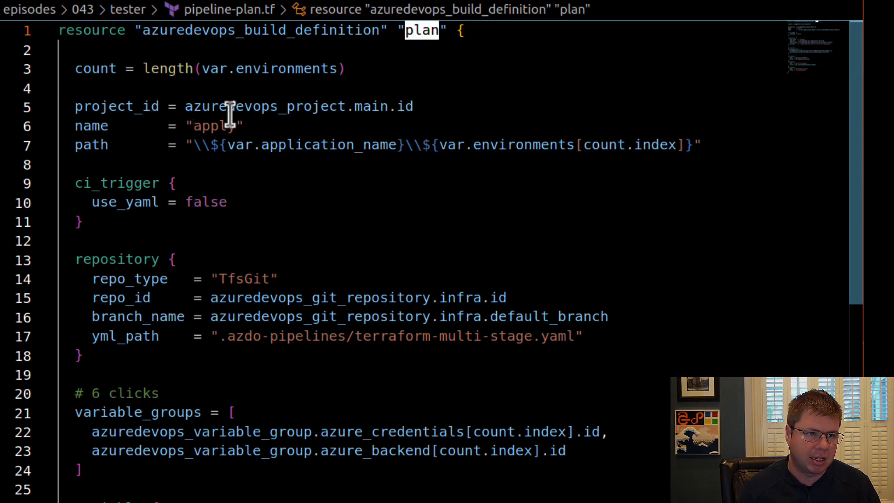
pyautogui.write('plan')
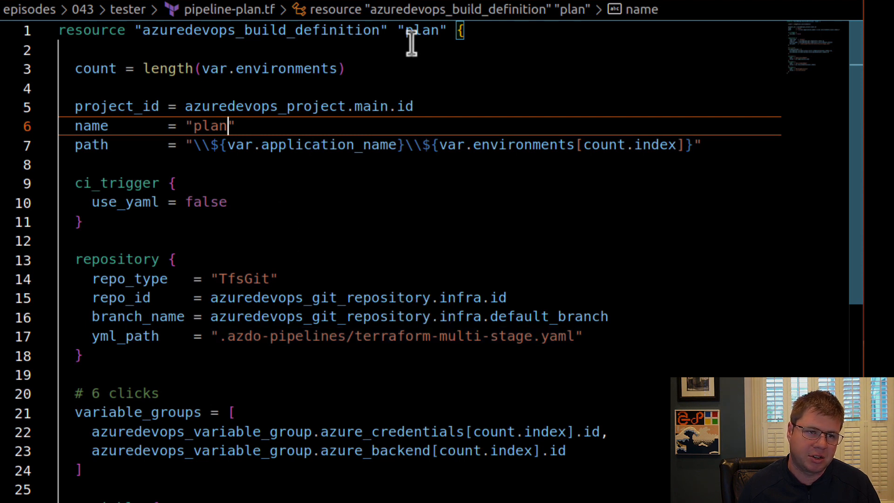
pyautogui.moveTo(440, 151)
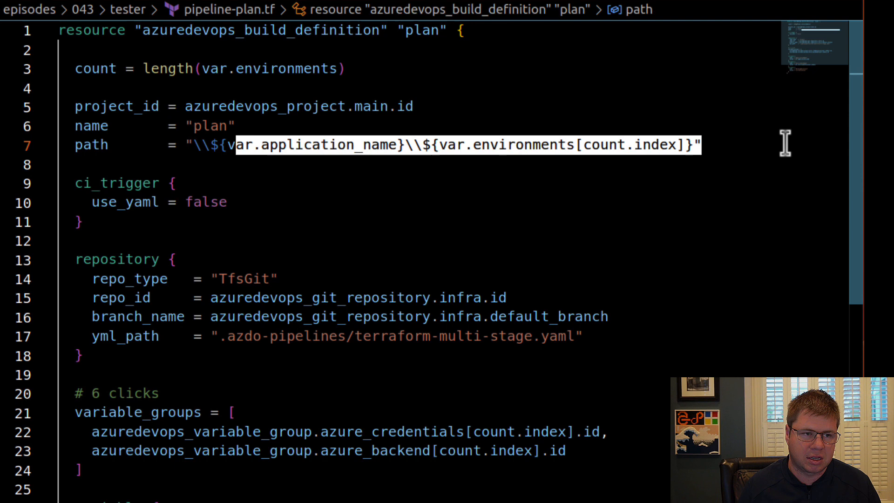
pyautogui.moveTo(694, 349)
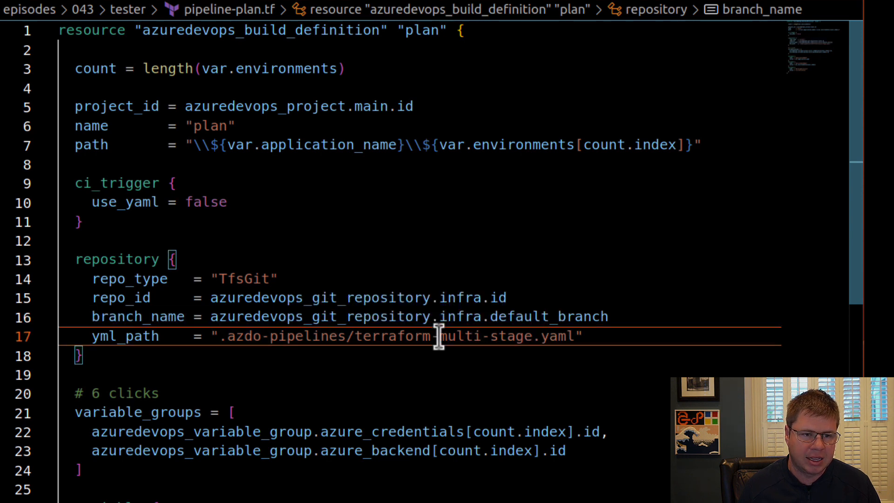
# Point yml_path at terraform-plan.yaml and run ./.debug.sh apply --auto-approve.
pyautogui.doubleClick(484, 336)
pyautogui.write('plan')
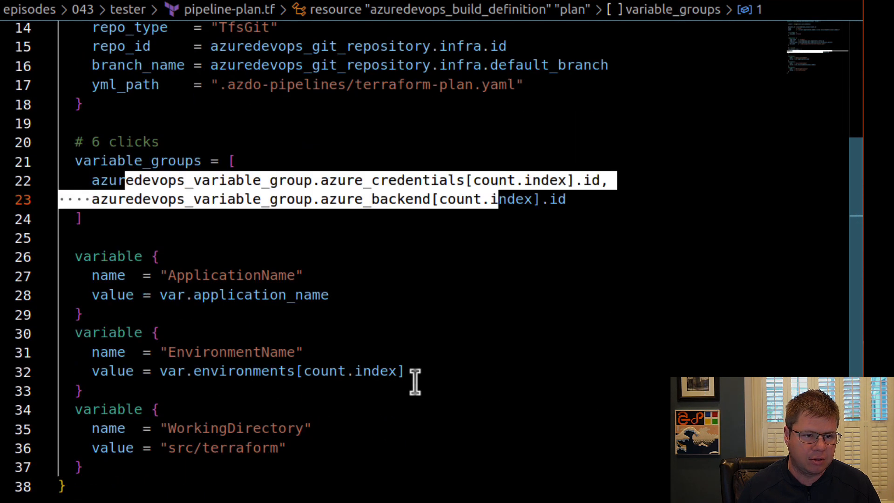
pyautogui.doubleClick(231, 352)
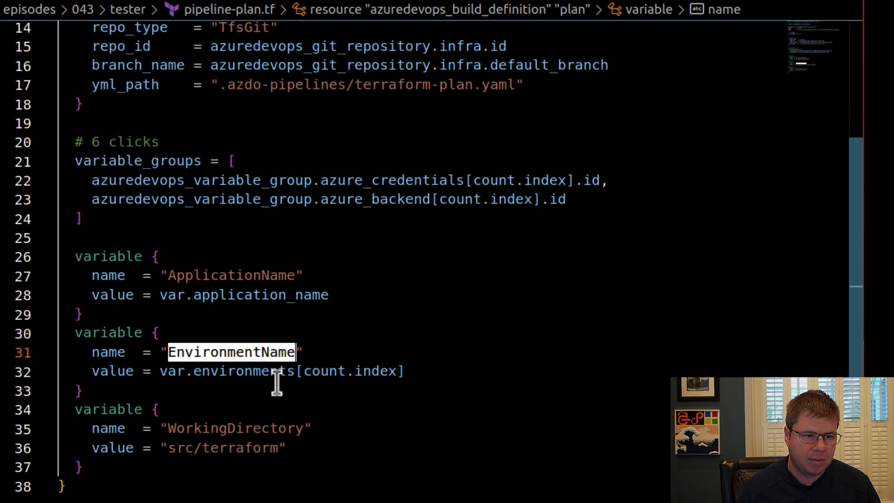
pyautogui.moveTo(350, 346)
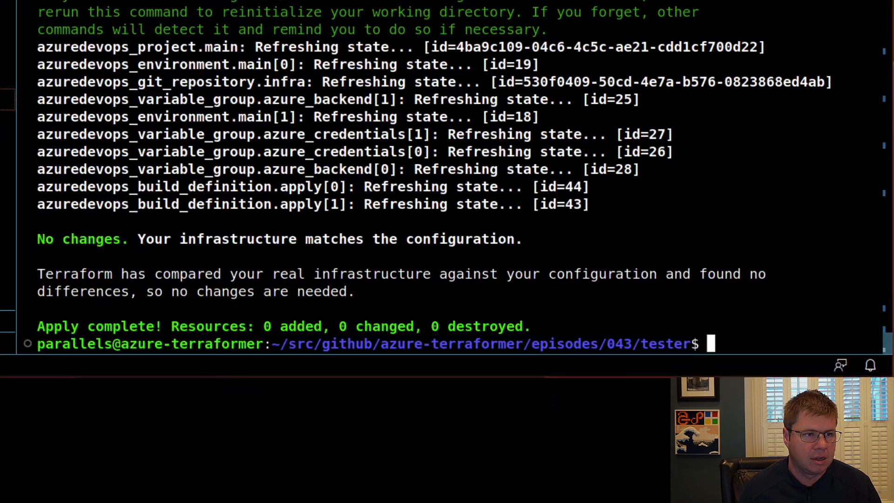
pyautogui.write('./.debug.sh apply --auto-approve')
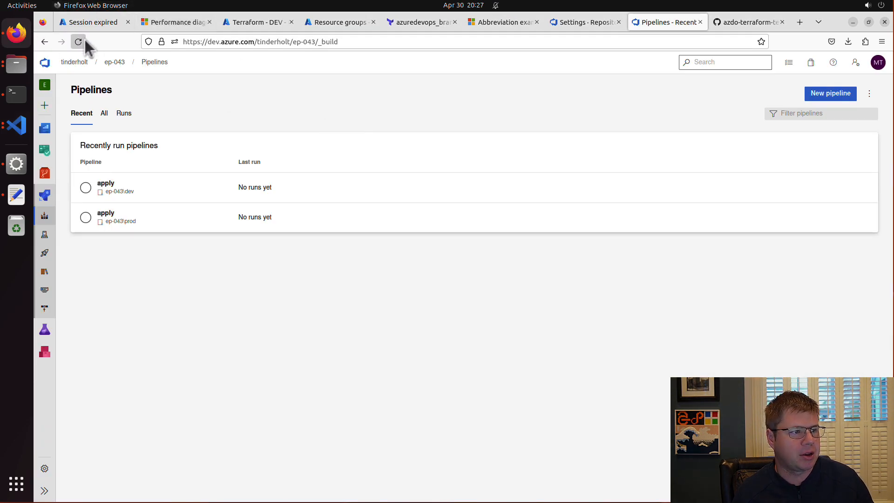
# Refresh Pipelines and expand the dev and prod folders under All to see their plan and apply pipelines.
pyautogui.click(79, 41)
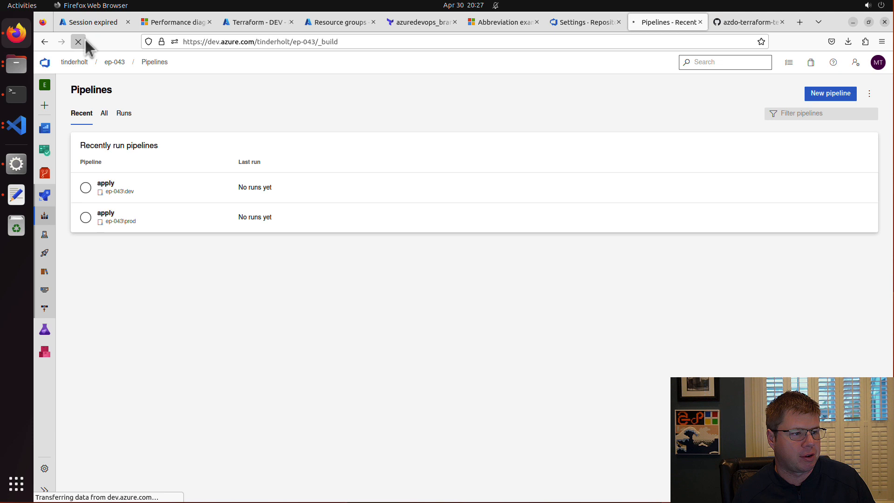
pyautogui.click(103, 113)
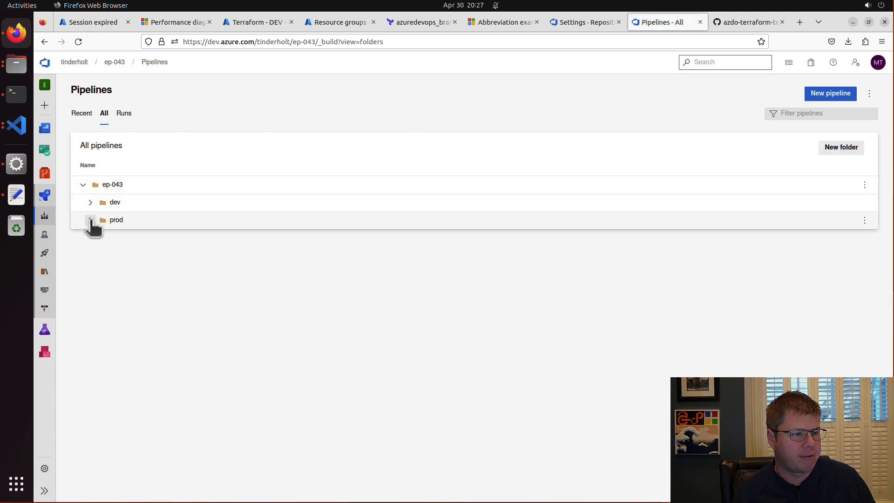
pyautogui.click(89, 202)
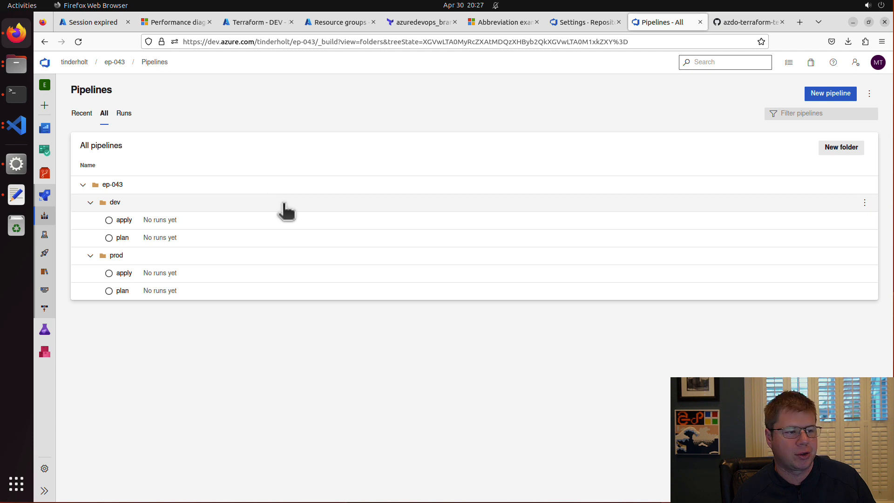
pyautogui.moveTo(124, 237)
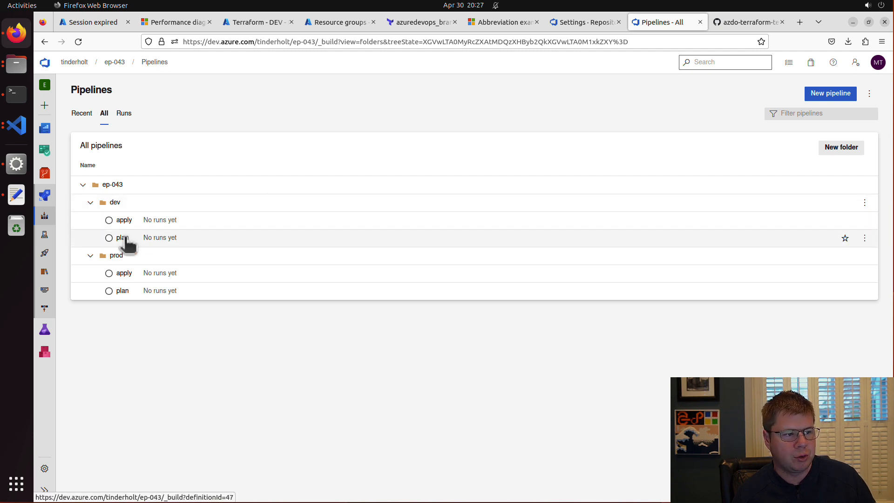
pyautogui.moveTo(140, 225)
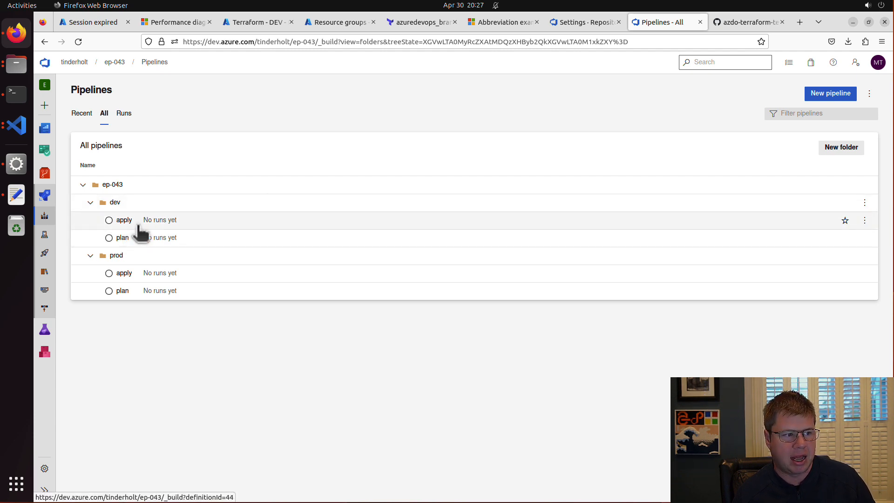
pyautogui.moveTo(139, 223)
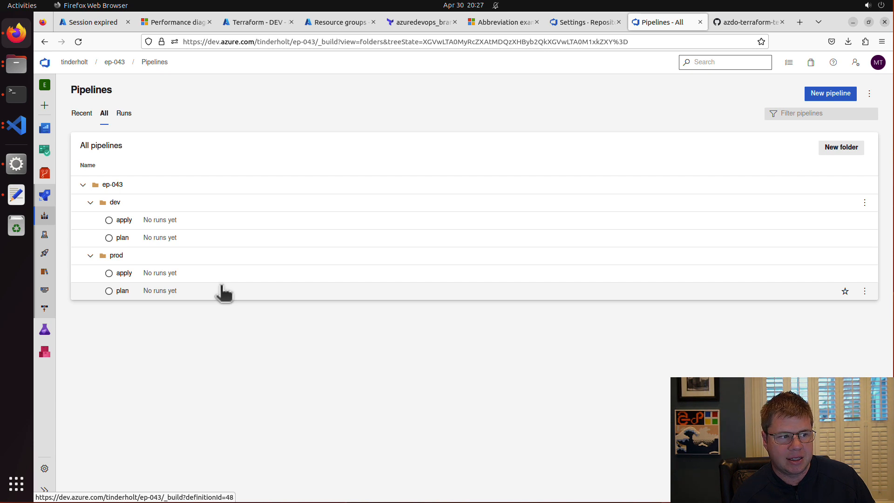
pyautogui.moveTo(269, 250)
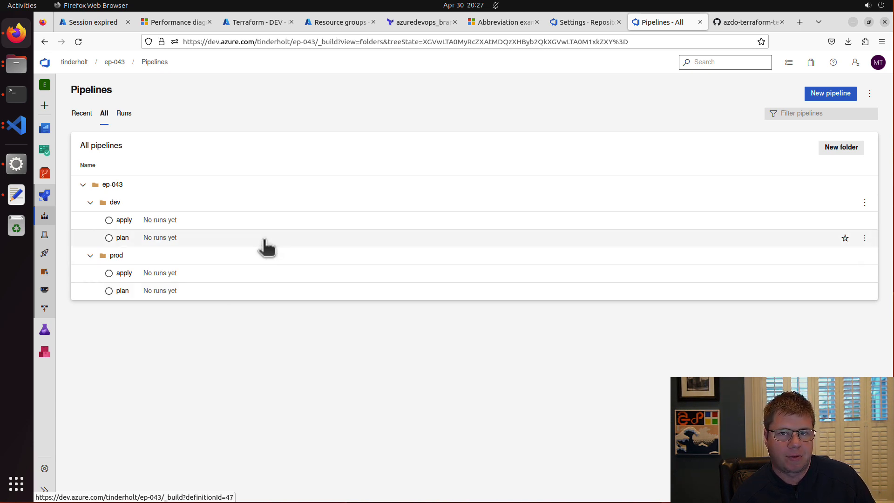
pyautogui.moveTo(274, 262)
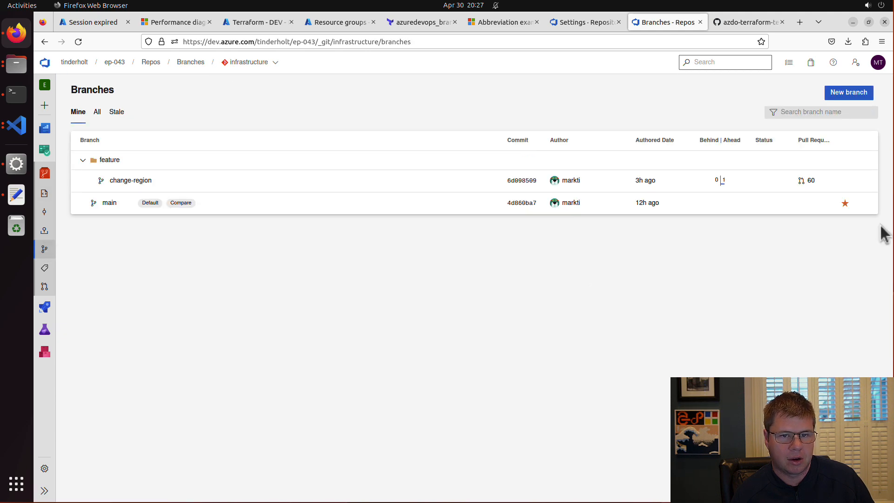
# Open main's Branch policies to see the empty Build Validation section.
pyautogui.click(864, 202)
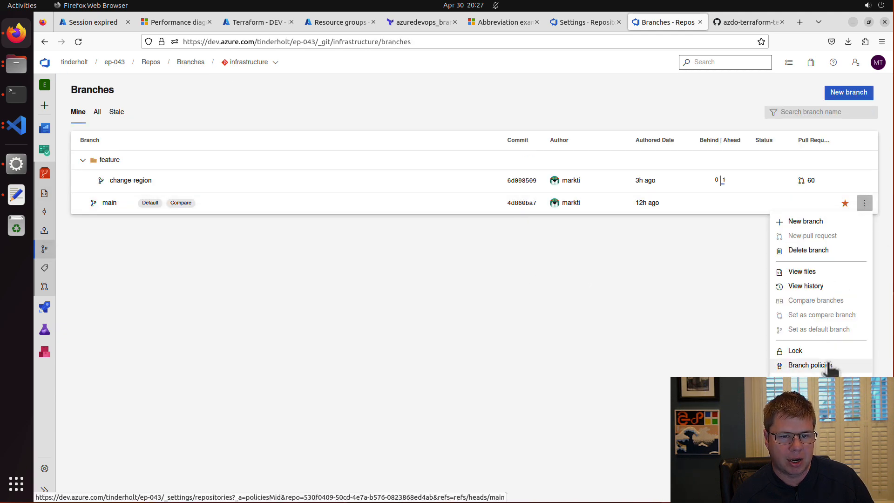
pyautogui.click(810, 365)
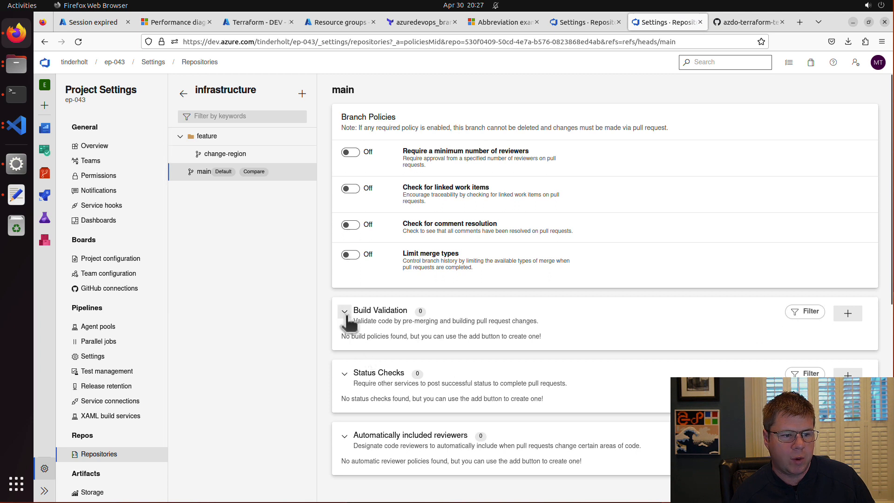
pyautogui.moveTo(389, 313)
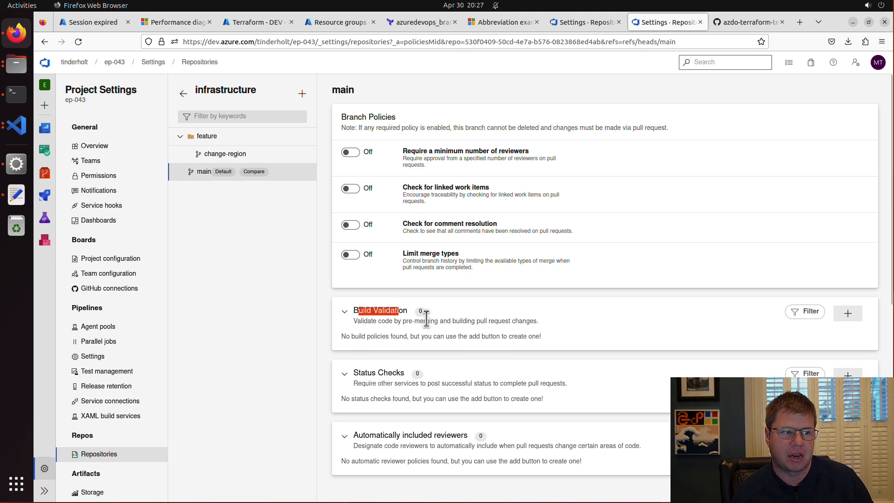
pyautogui.moveTo(550, 293)
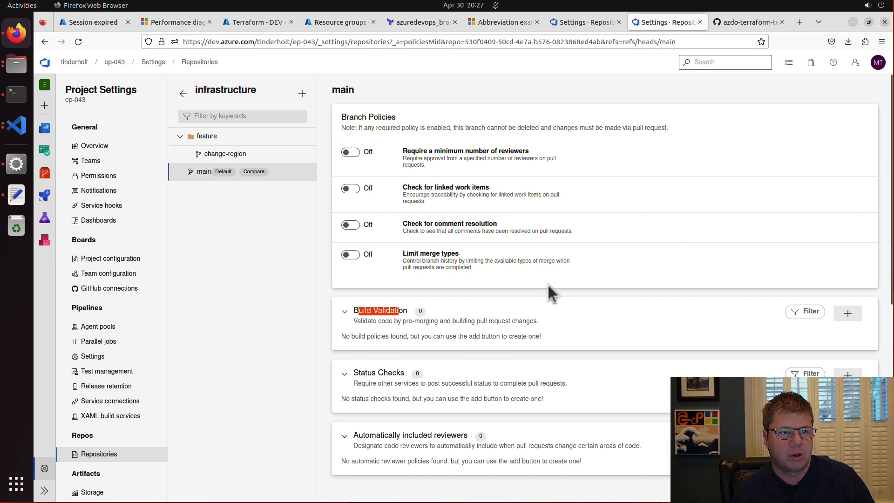
pyautogui.moveTo(652, 177)
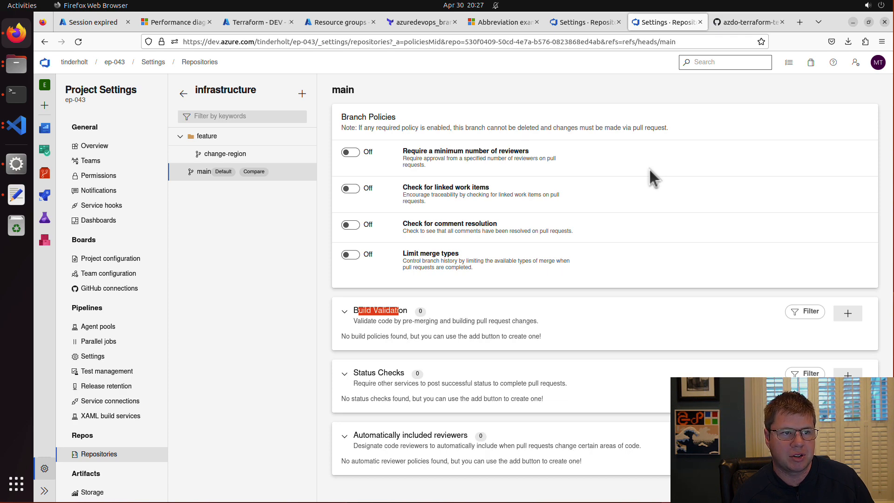
pyautogui.moveTo(498, 65)
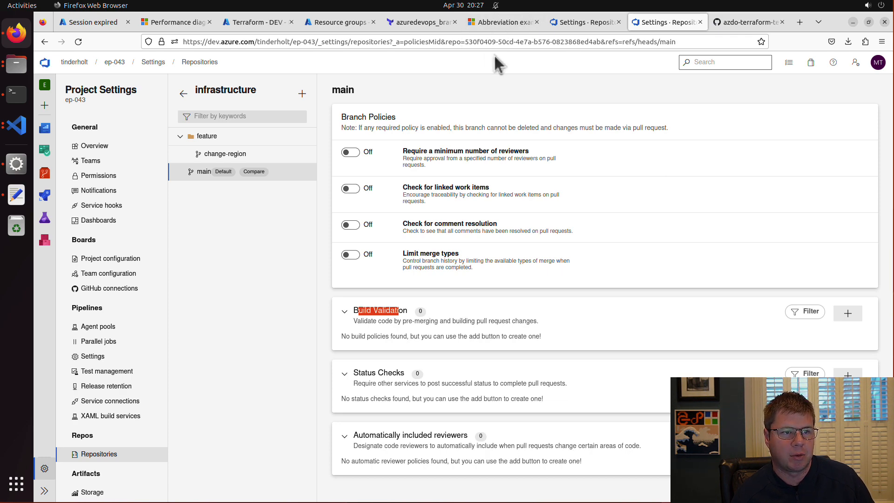
pyautogui.click(421, 22)
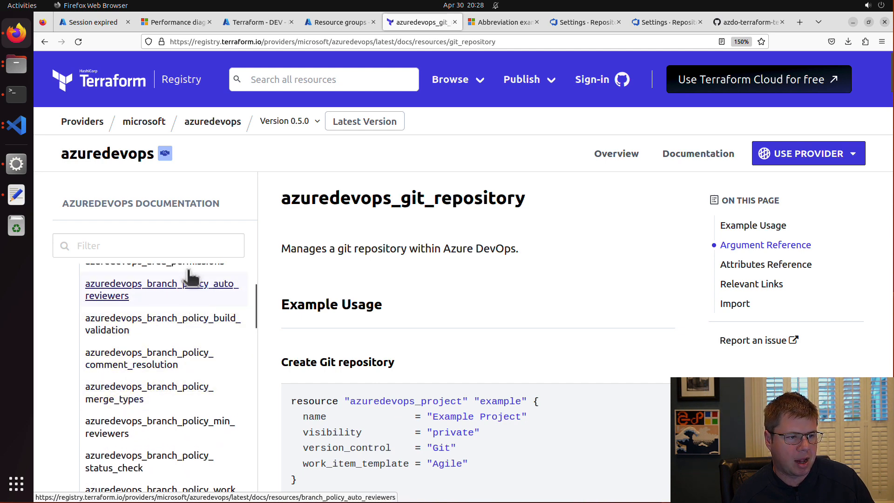
# Find the azuredevops_branch_policy_build_validation docs and scroll to its Example Usage block.
pyautogui.write('validation')
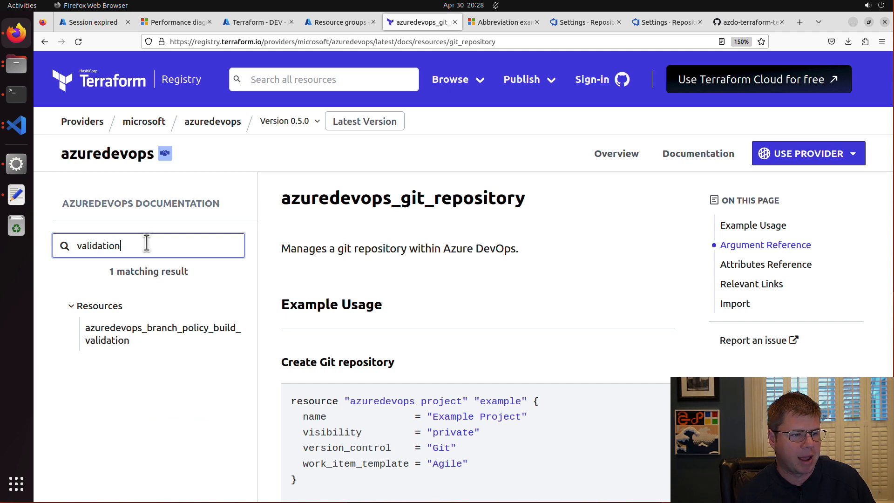
pyautogui.moveTo(157, 333)
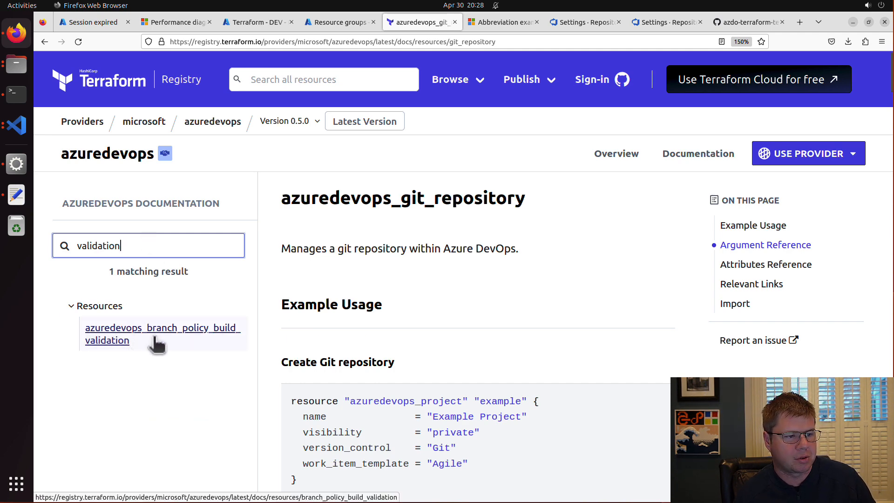
pyautogui.moveTo(226, 340)
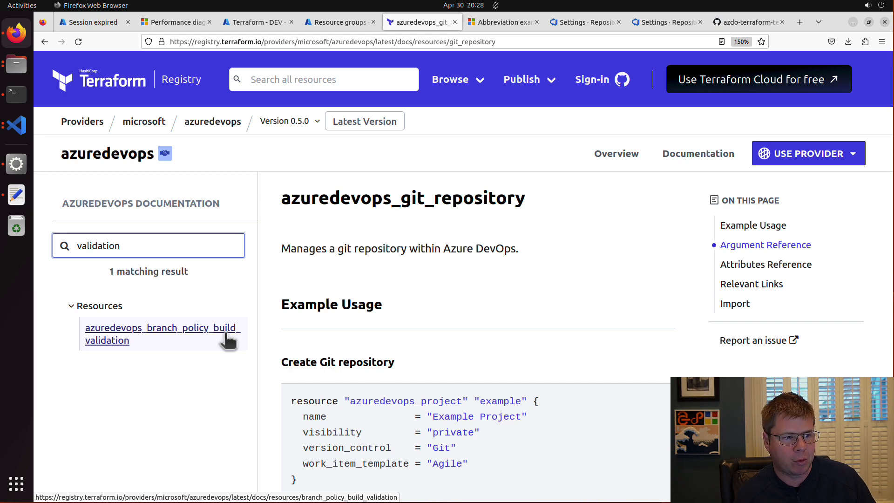
pyautogui.click(162, 334)
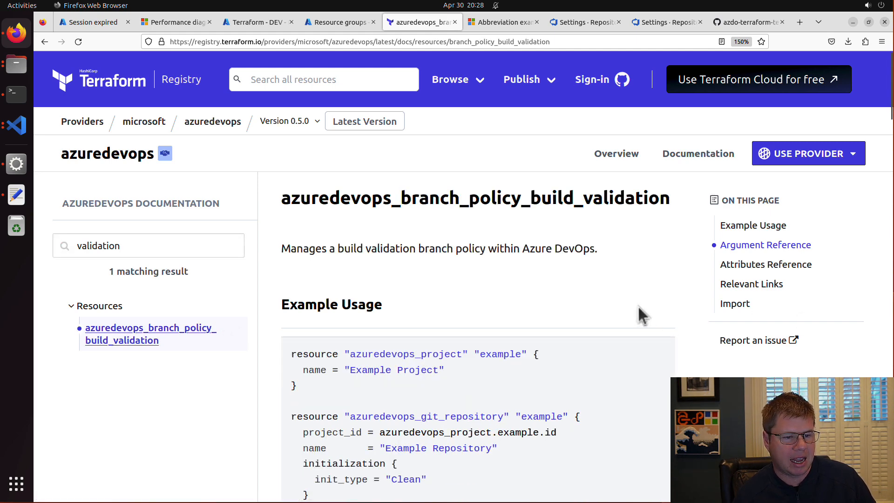
pyautogui.scroll(-3)
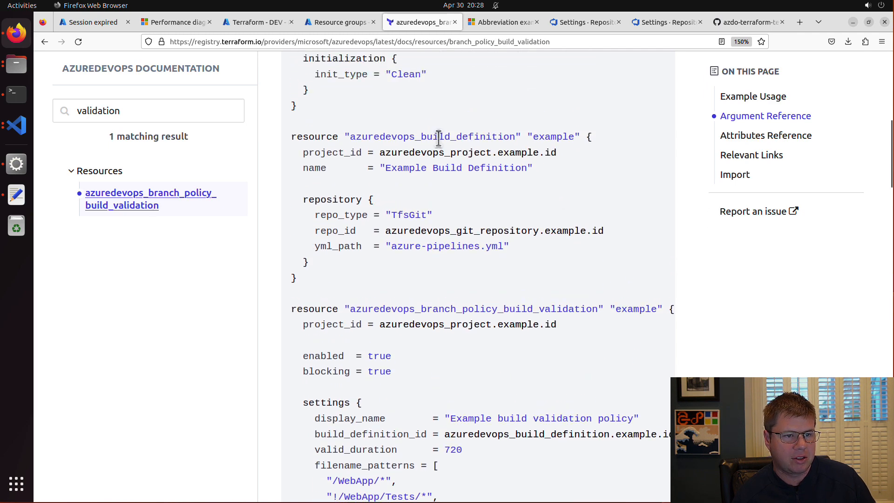
pyautogui.scroll(-3)
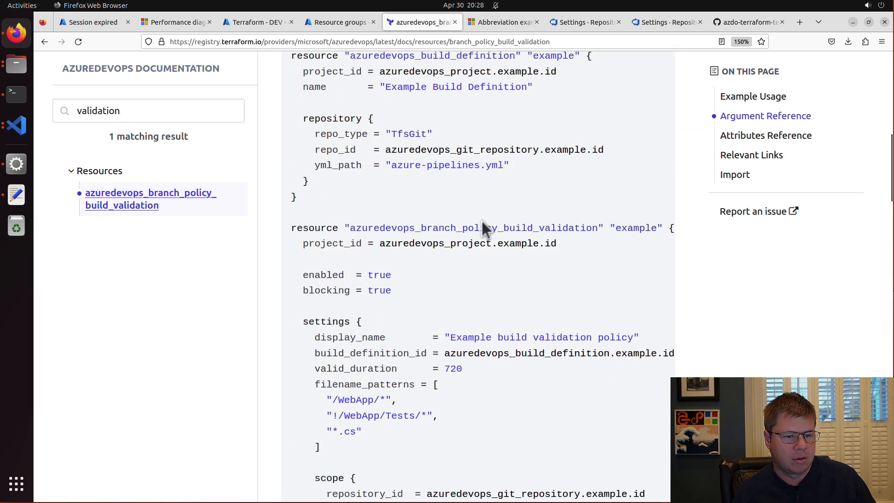
pyautogui.scroll(-3)
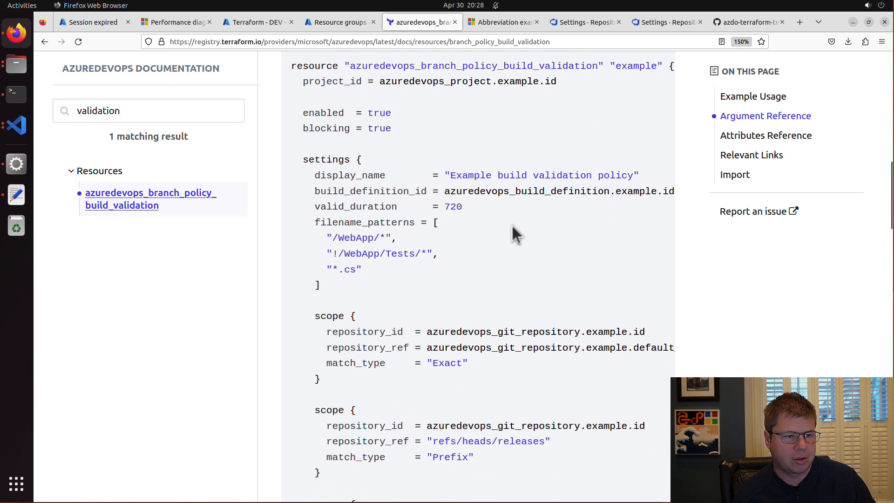
# Review the example's filename_patterns and branch scope blocks, then copy the build validation resource.
pyautogui.moveTo(331, 237); pyautogui.dragTo(319, 285)
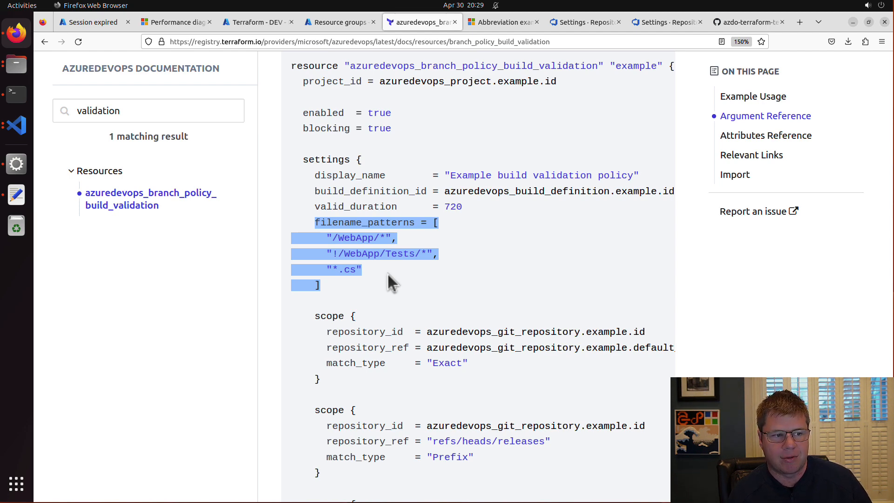
pyautogui.click(346, 254)
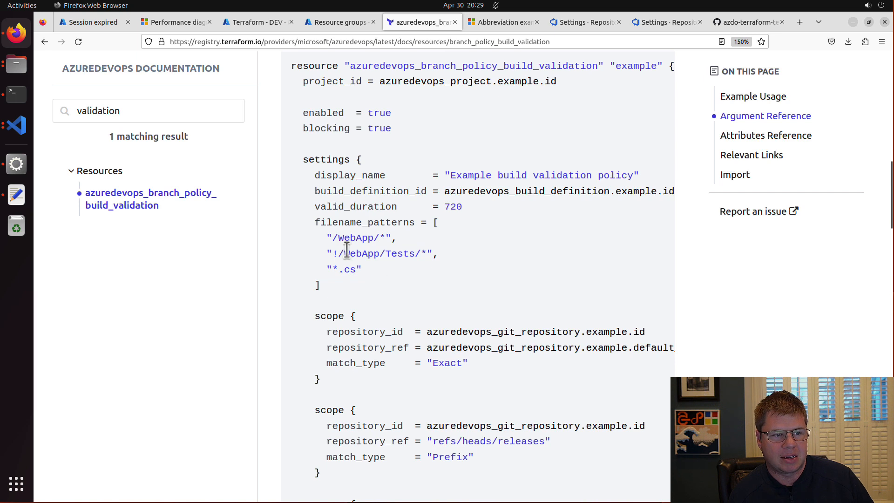
pyautogui.moveTo(333, 238); pyautogui.dragTo(361, 269)
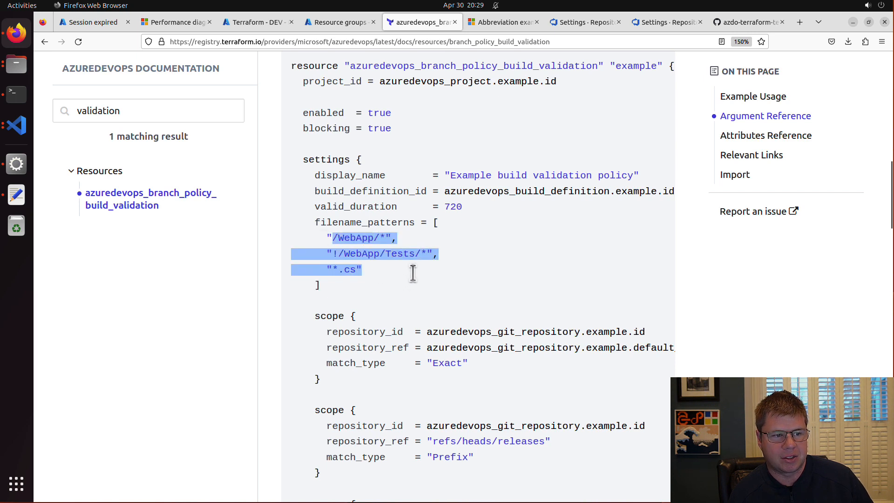
pyautogui.moveTo(415, 268)
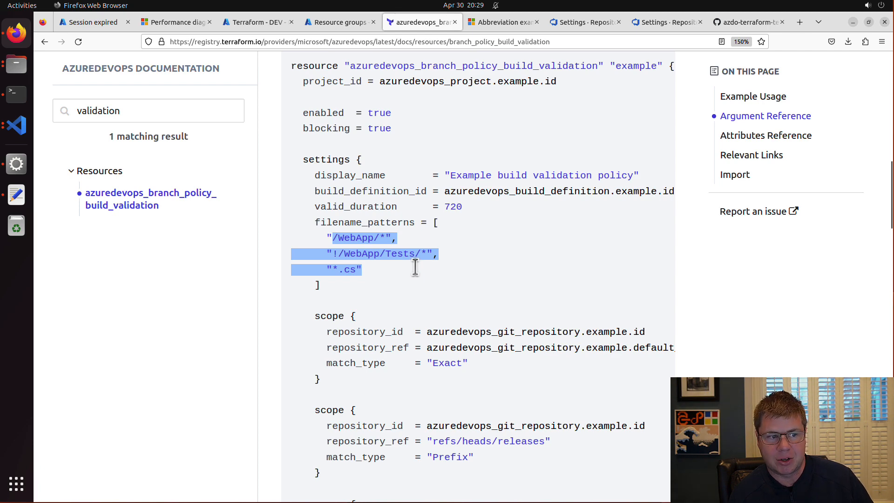
pyautogui.scroll(-3)
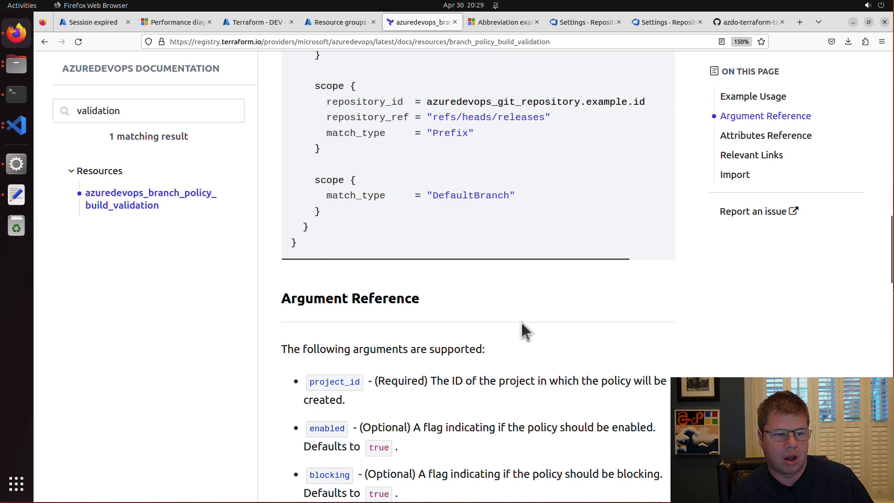
pyautogui.scroll(3)
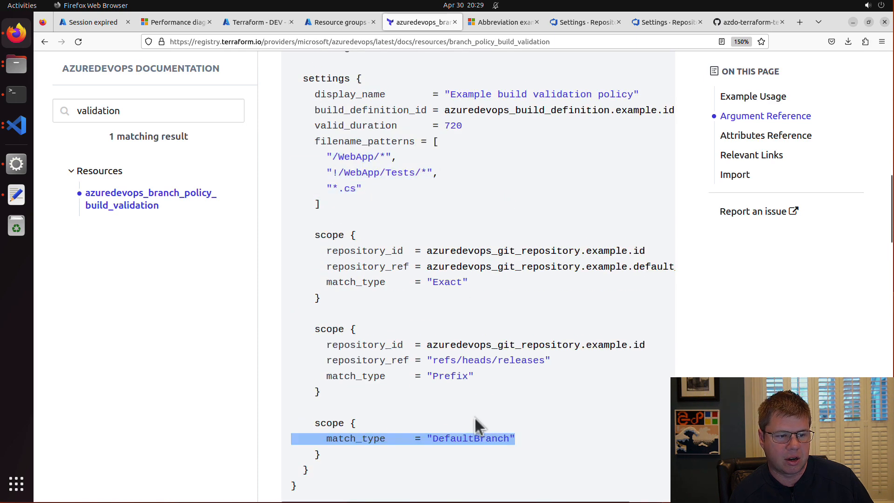
pyautogui.moveTo(437, 414)
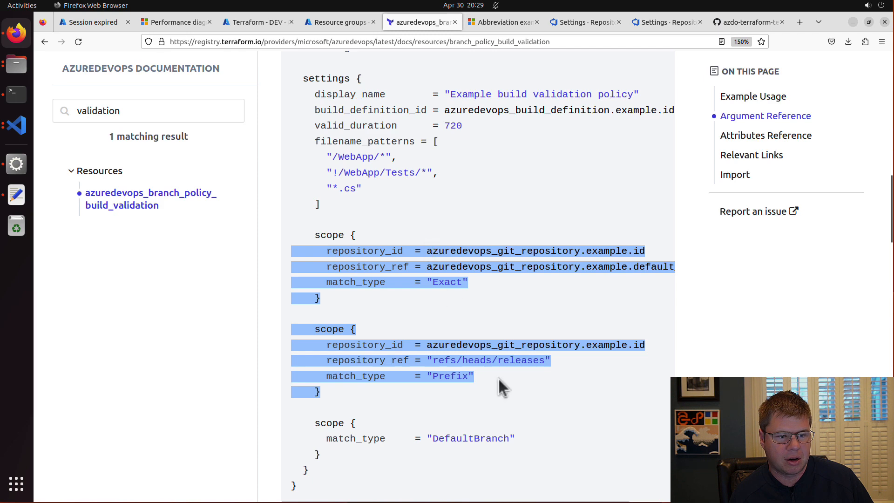
pyautogui.doubleClick(518, 360)
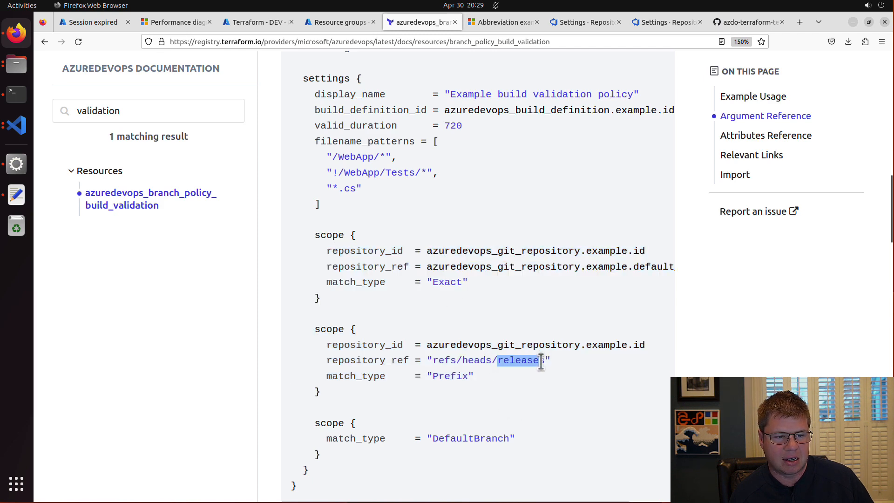
pyautogui.write('s')
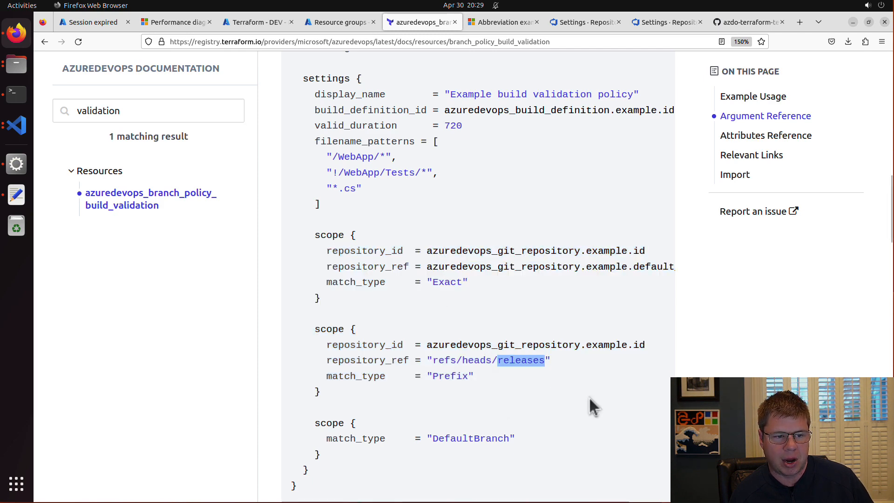
pyautogui.moveTo(567, 398)
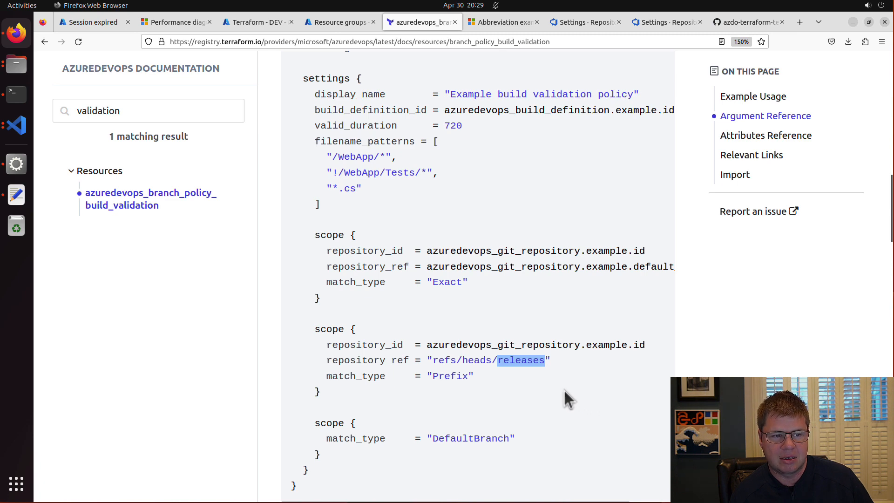
pyautogui.moveTo(483, 425)
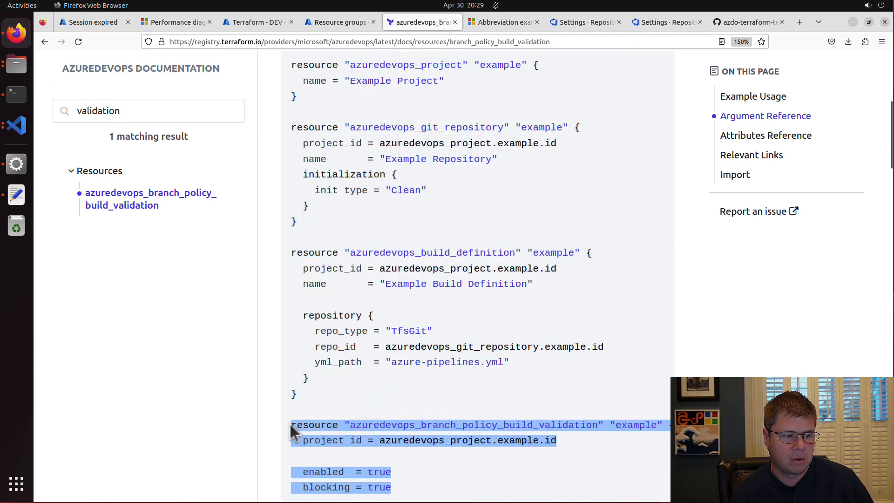
pyautogui.moveTo(374, 425)
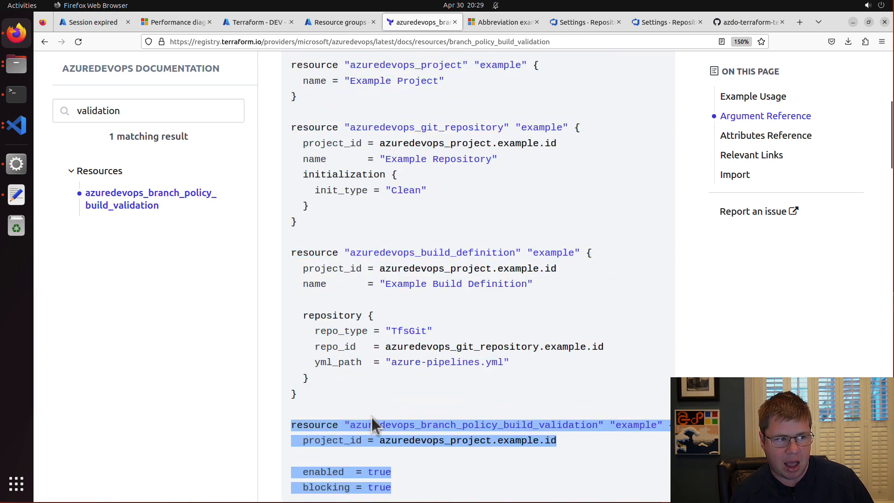
pyautogui.click(15, 125)
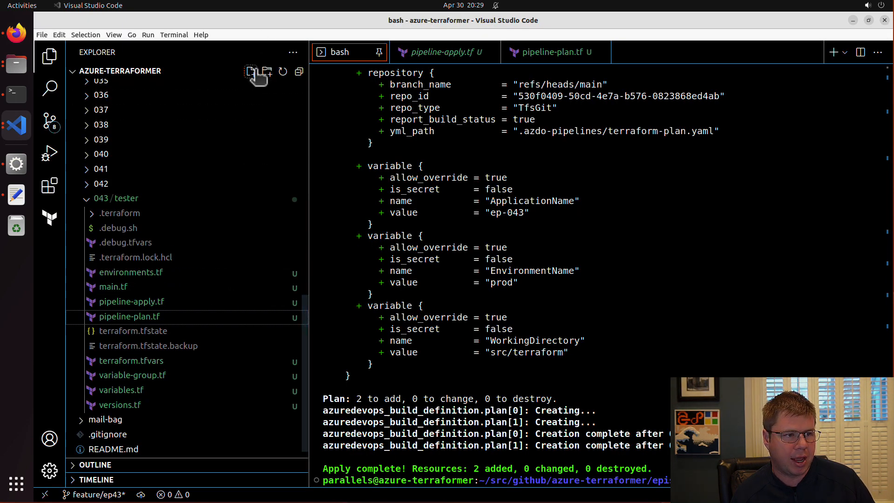
# Create build-validation.tf from the example with display_name 'terraform plan ${var.environments[count.index]}'.
pyautogui.write('build-validation.tf')
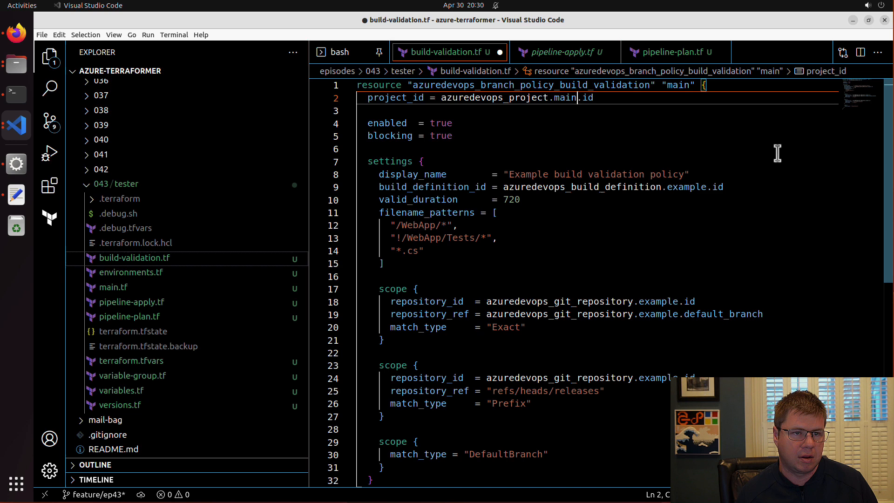
pyautogui.press('ctrl+s')
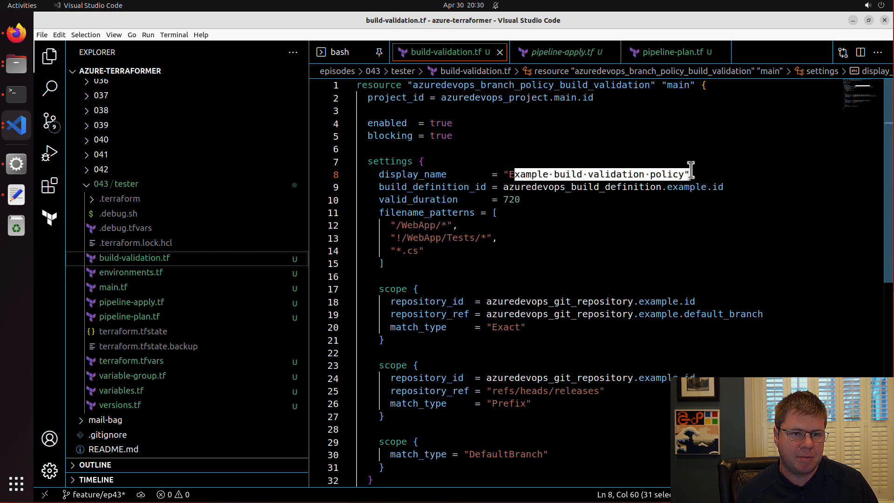
pyautogui.press('Delete')
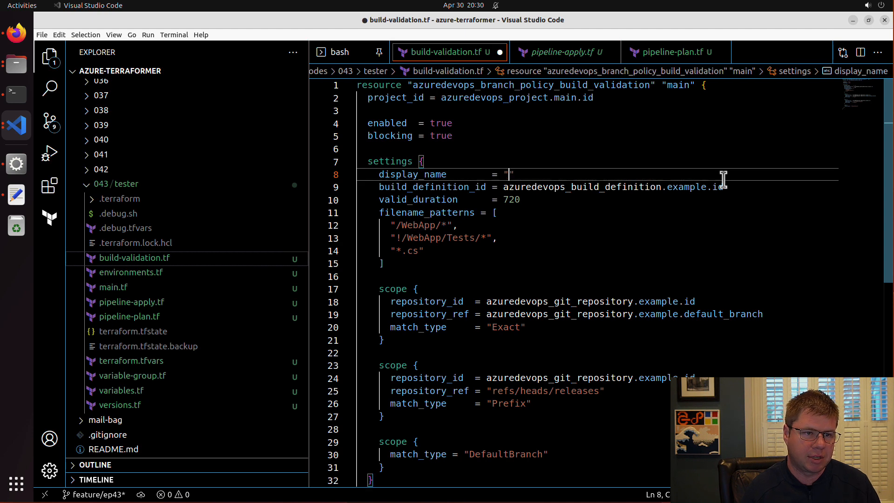
pyautogui.write('terrafor')
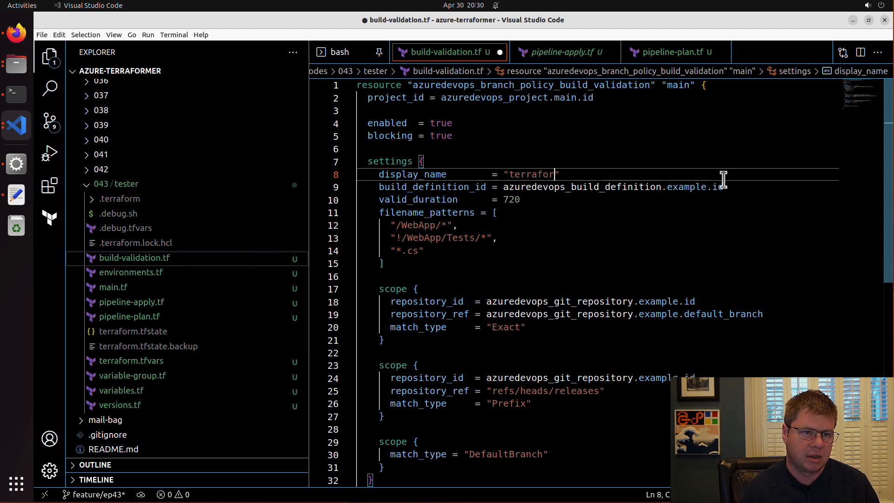
pyautogui.write('plan ${}')
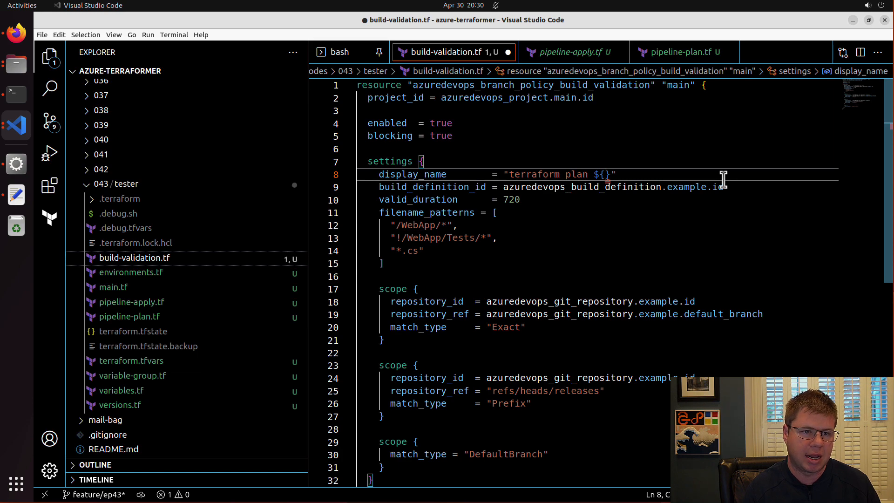
pyautogui.write('var.environments[count.index]')
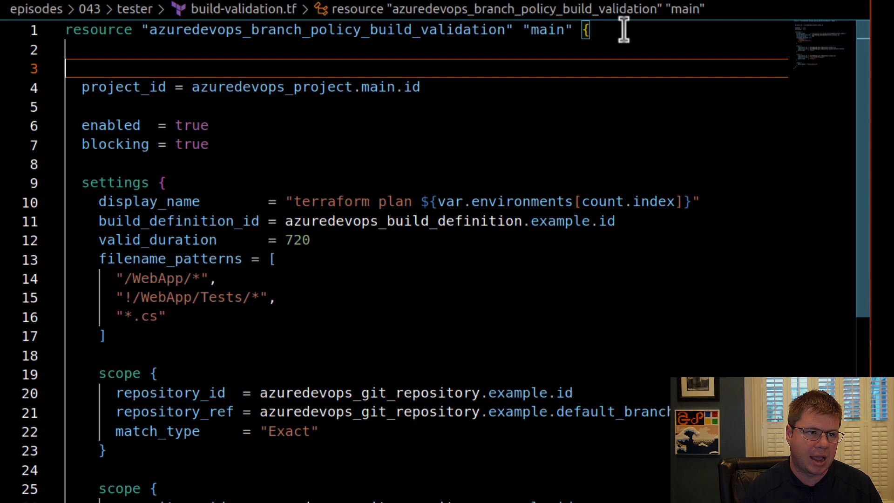
# Add count = length(var.environments) to the build validation policy.
pyautogui.write('count')
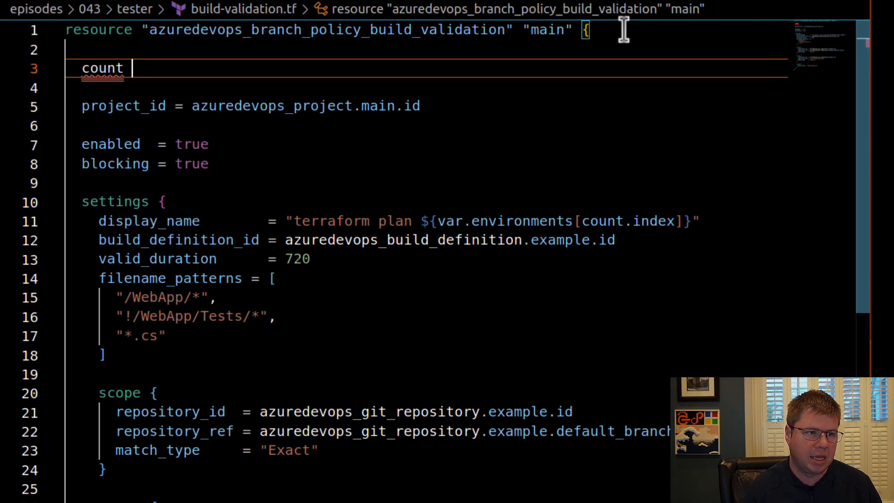
pyautogui.write('= le')
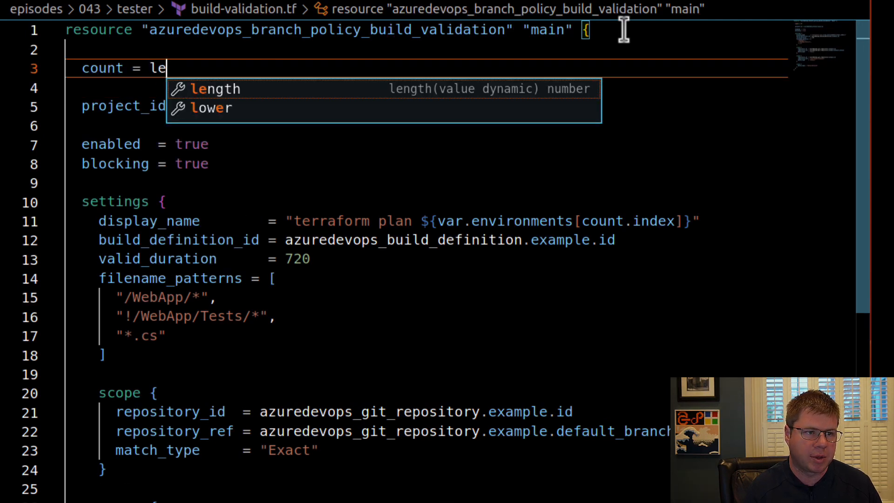
pyautogui.write('ngth(var')
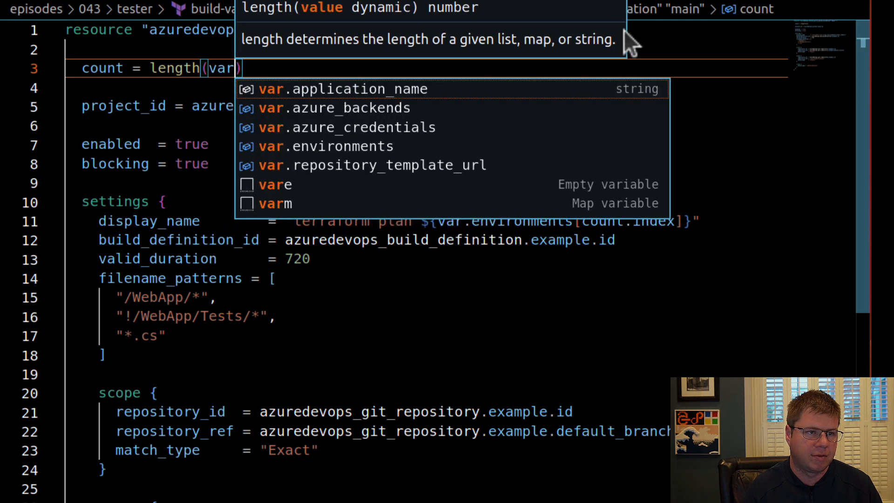
pyautogui.click(343, 145)
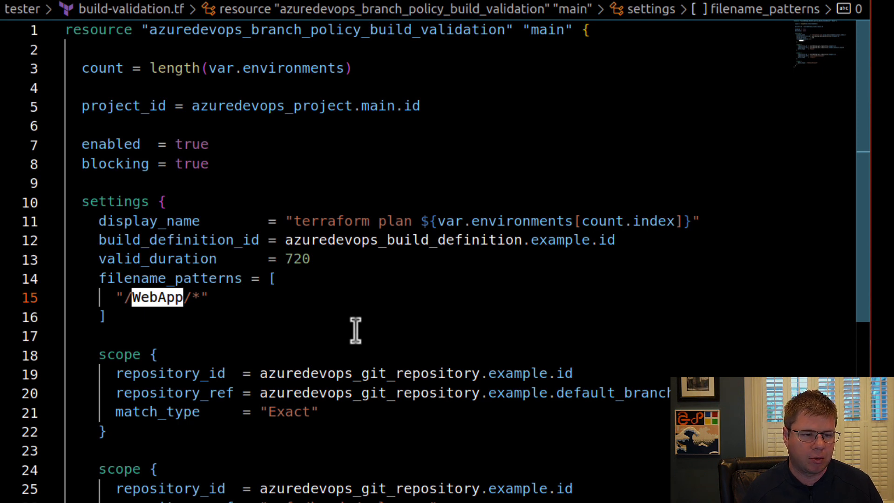
# Set the policy's filename pattern to '/src/terraform/*'.
pyautogui.write('src//*"')
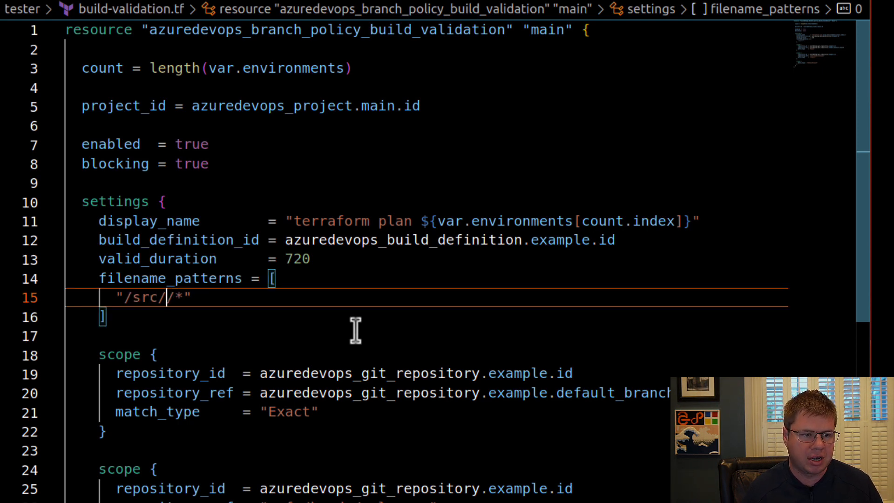
pyautogui.write('terraform')
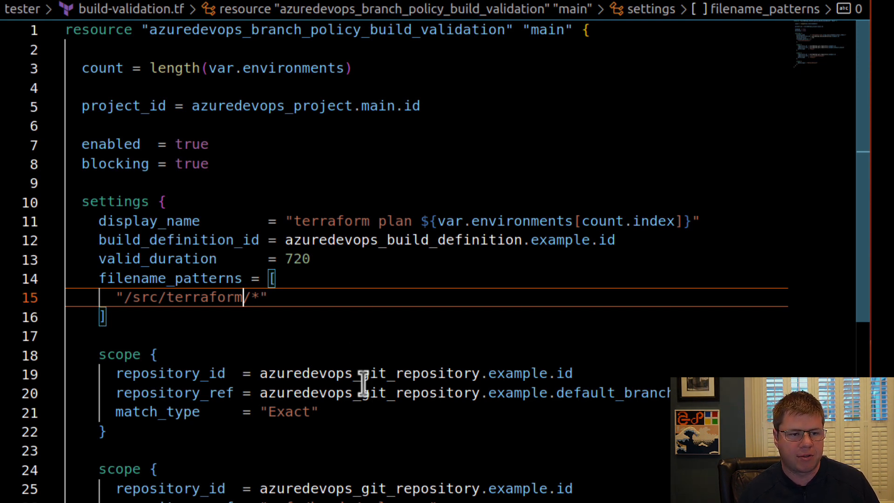
pyautogui.moveTo(240, 445)
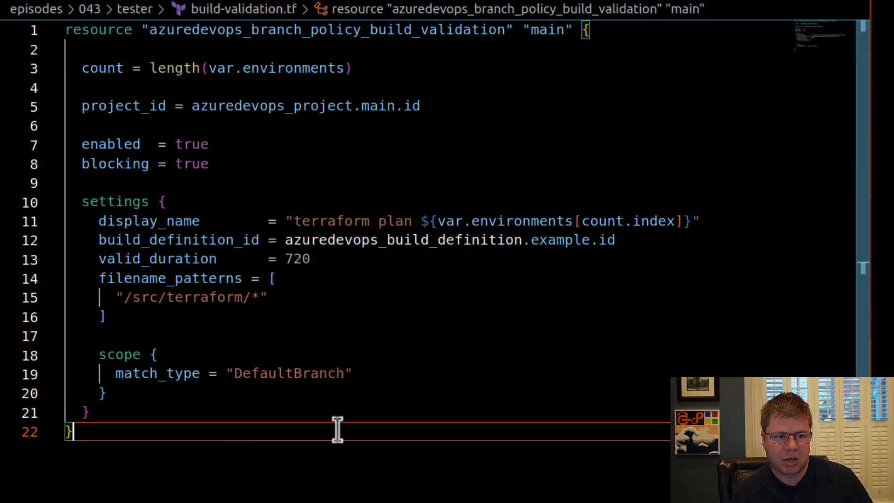
# Set build_definition_id to azuredevops_build_definition.plan[count.index].id and run terraform apply.
pyautogui.scroll(-3)
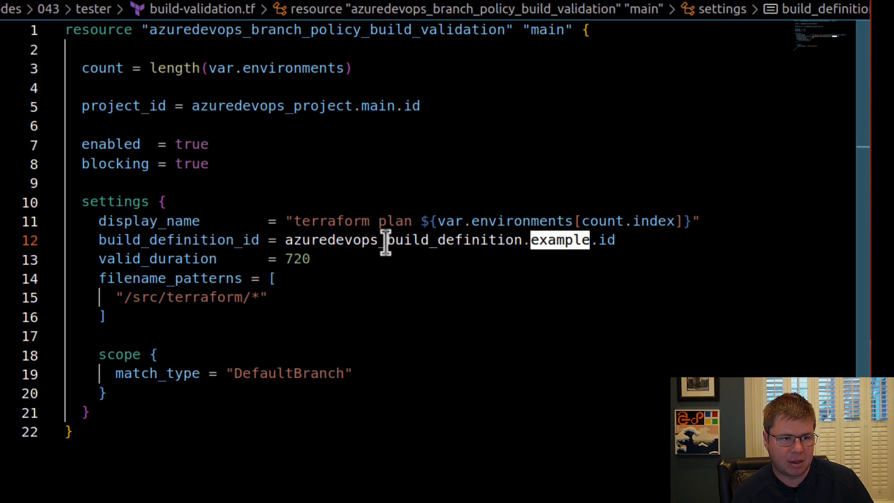
pyautogui.moveTo(502, 251)
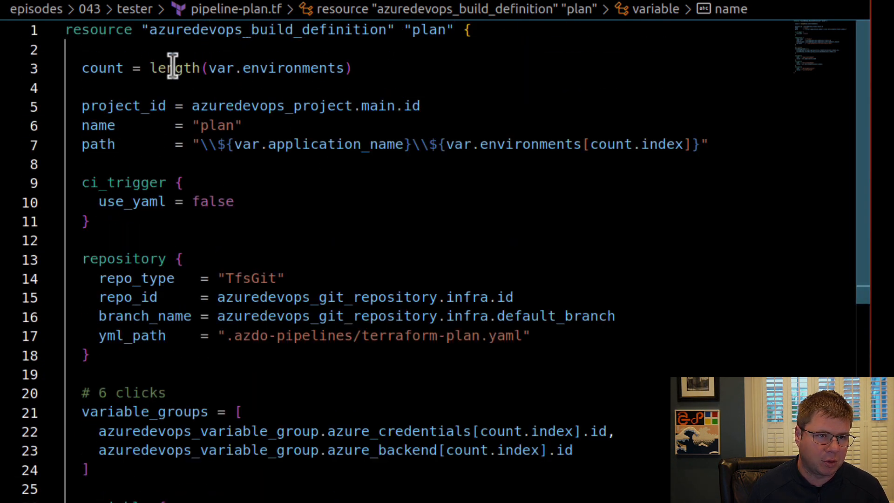
pyautogui.doubleClick(249, 68)
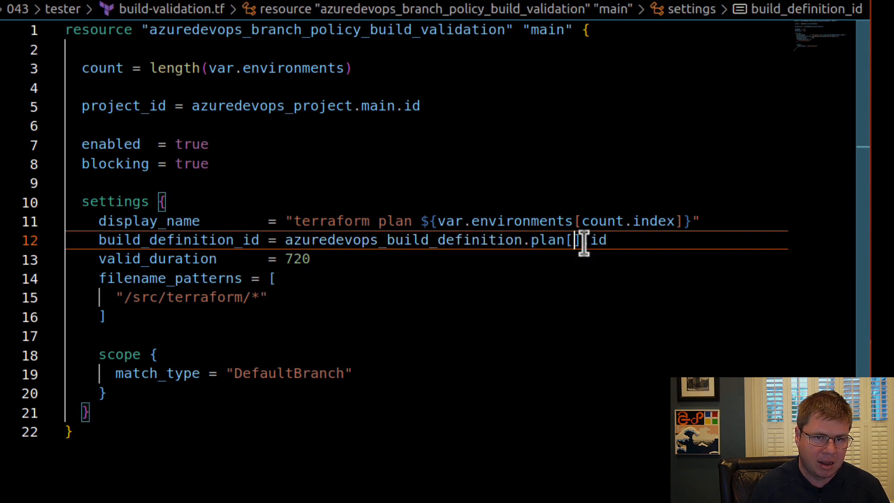
pyautogui.write('count')
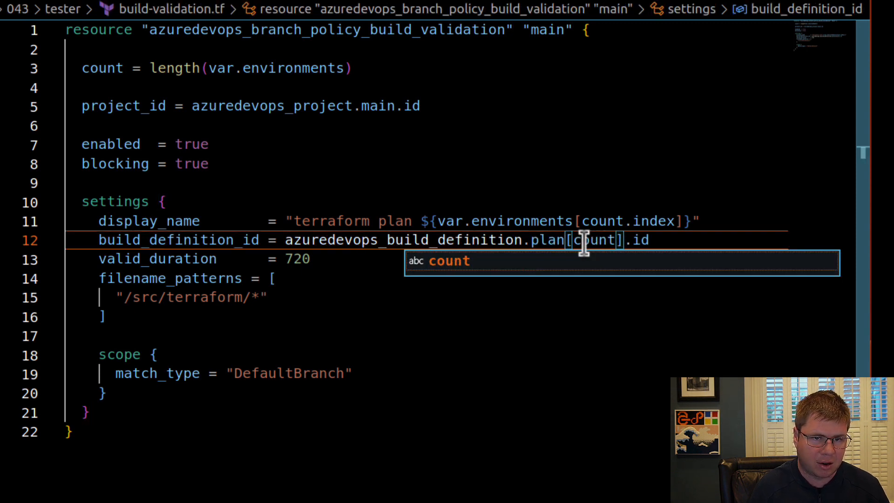
pyautogui.write('.index')
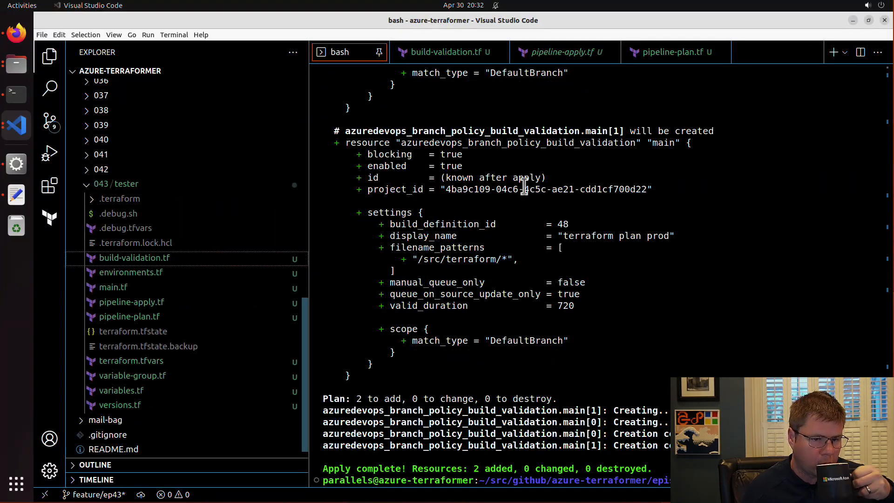
pyautogui.moveTo(757, 335)
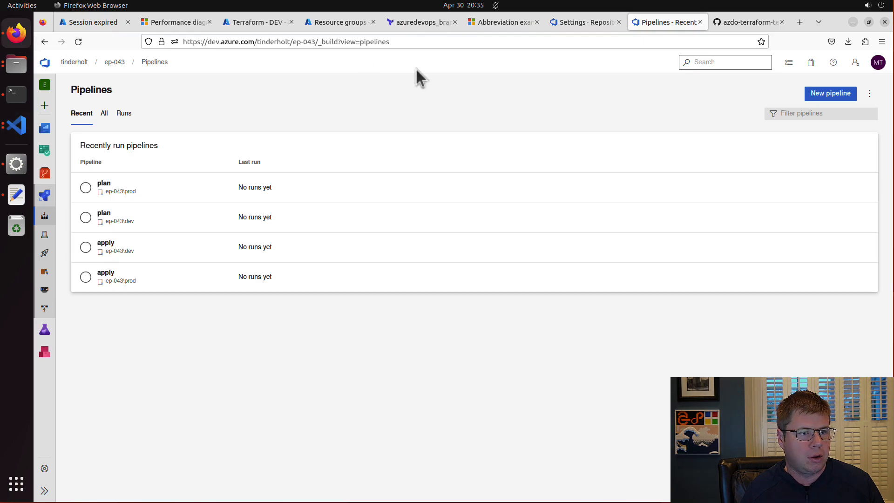
pyautogui.moveTo(114, 61)
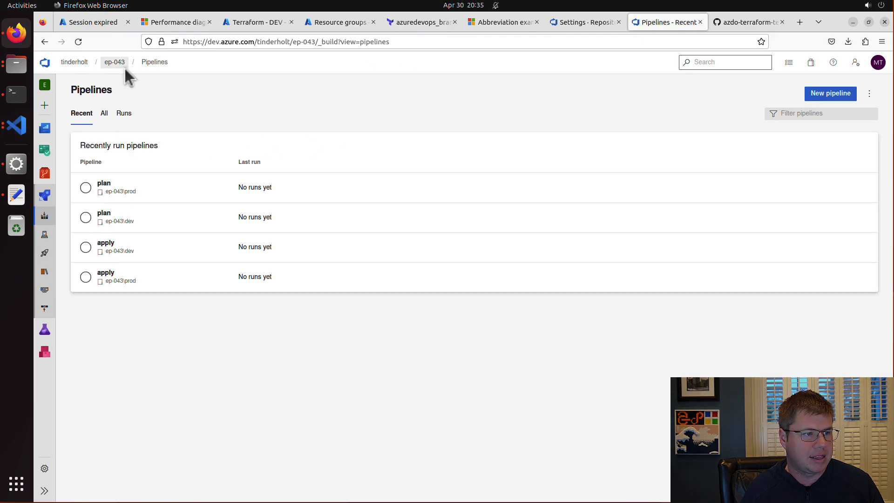
# Verify main's Branch policies list terraform plan dev and prod validations, then return to Files.
pyautogui.click(114, 62)
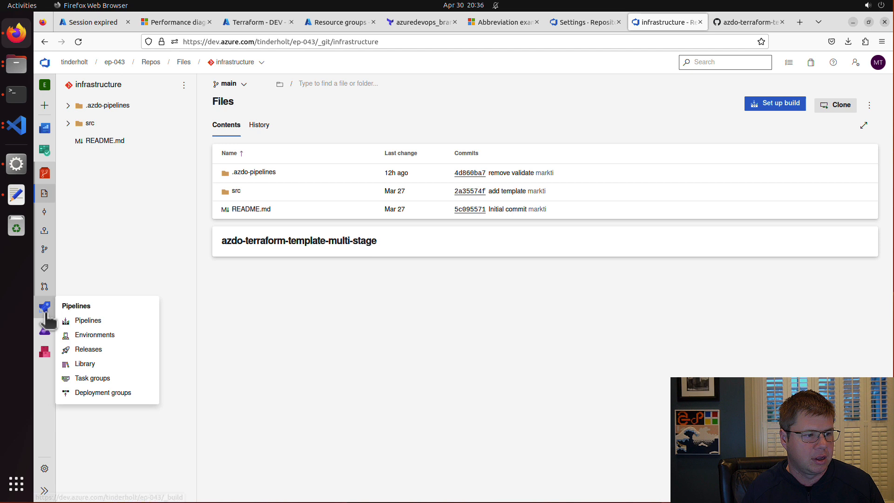
pyautogui.click(87, 320)
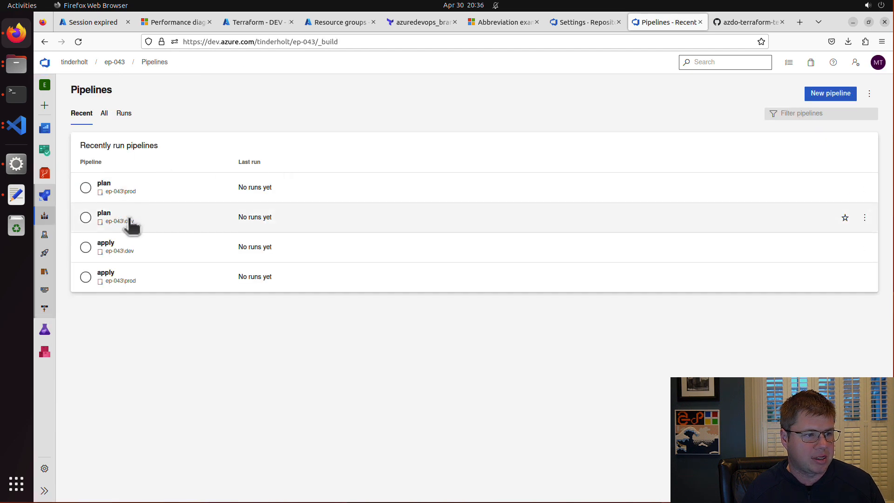
pyautogui.moveTo(177, 219)
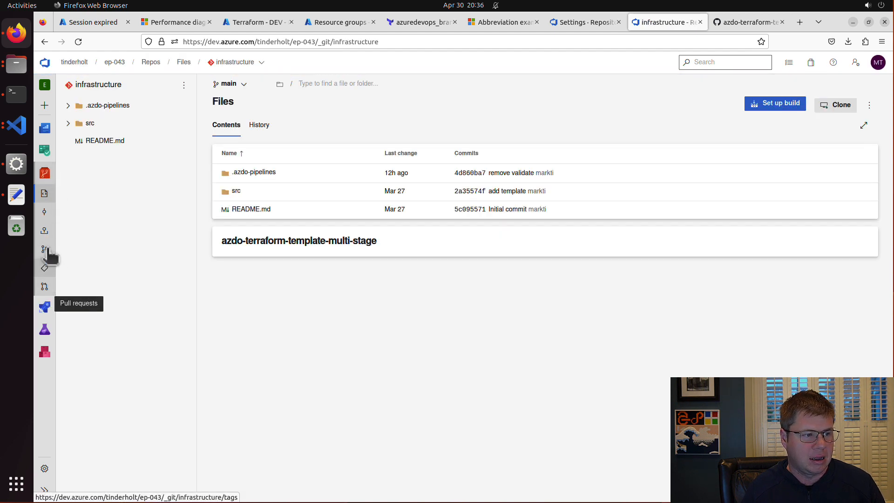
pyautogui.click(43, 249)
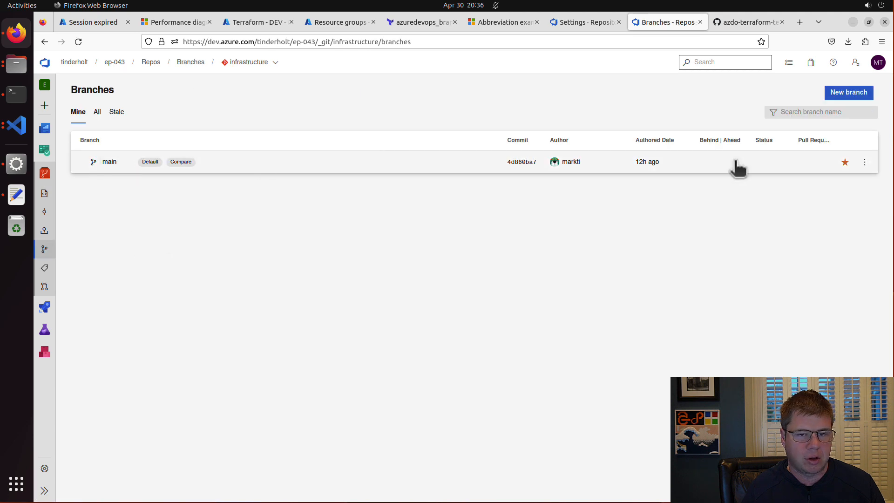
pyautogui.click(865, 162)
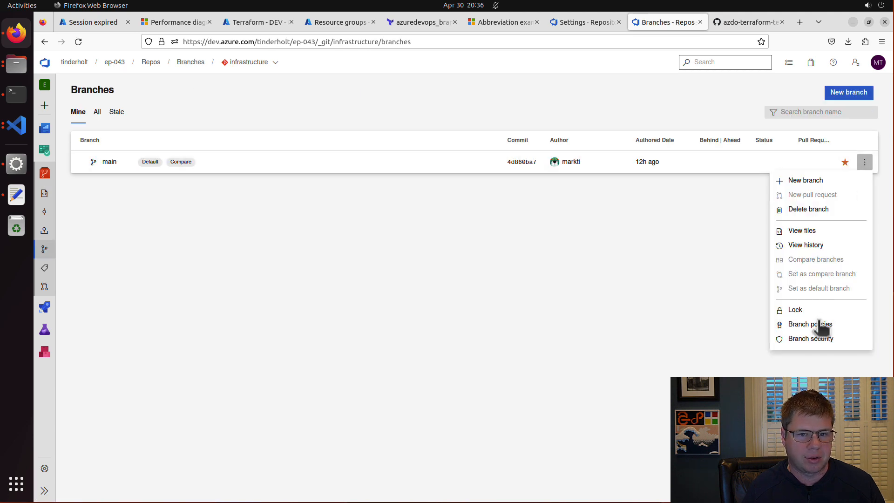
pyautogui.click(809, 324)
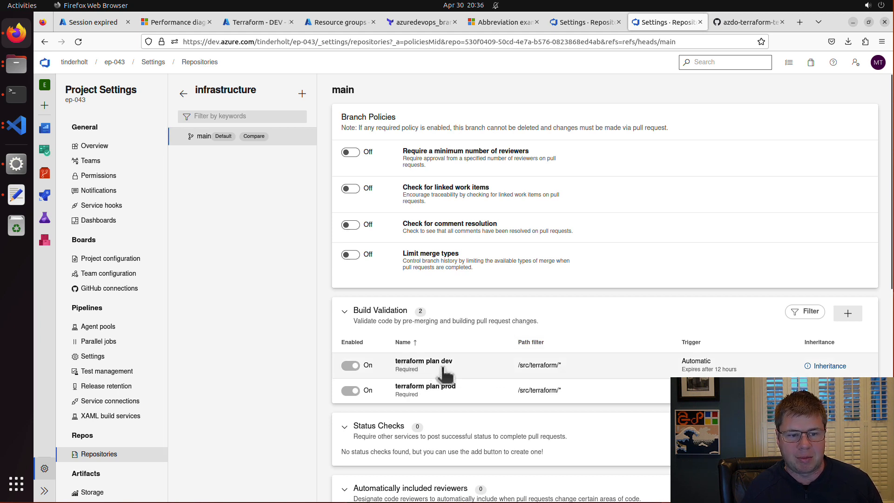
pyautogui.moveTo(556, 373)
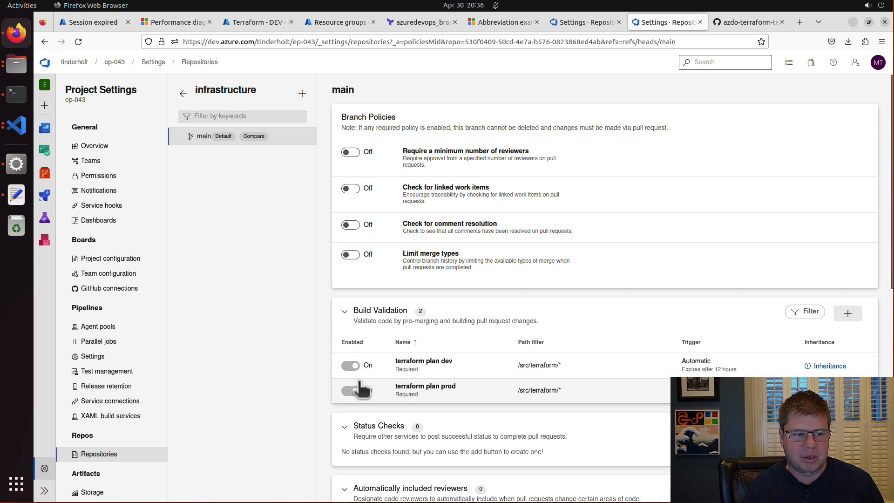
pyautogui.click(350, 390)
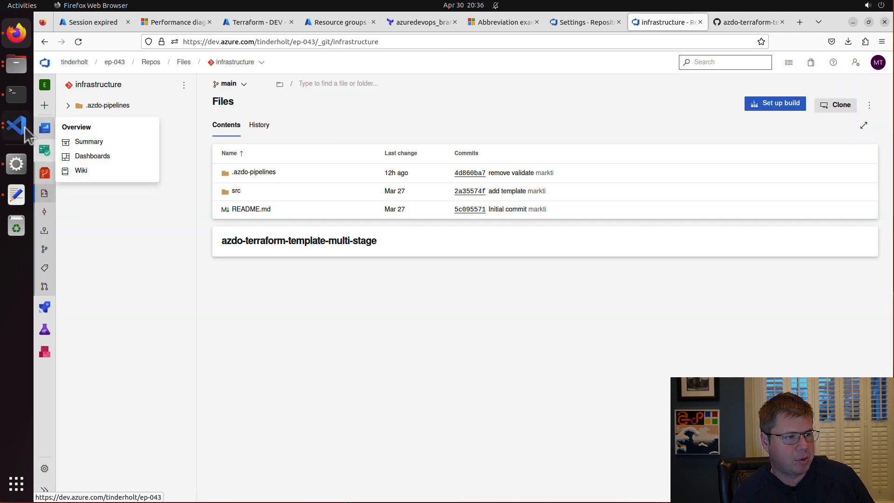
# Create the feature/change-regions branch with git checkout -b in the terminal.
pyautogui.click(16, 127)
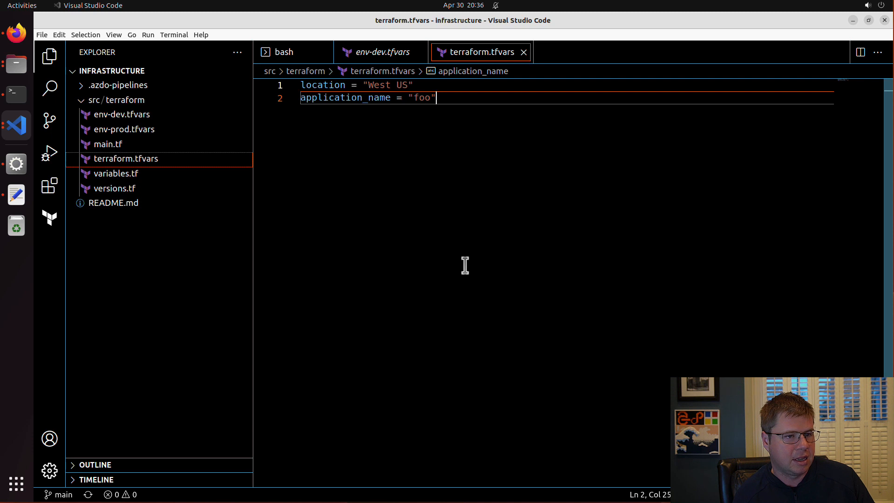
pyautogui.click(284, 52)
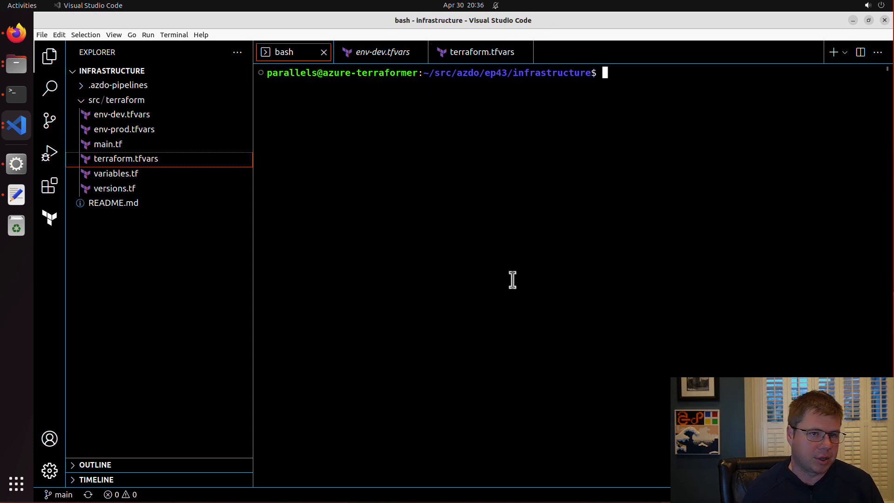
pyautogui.write('git checkout')
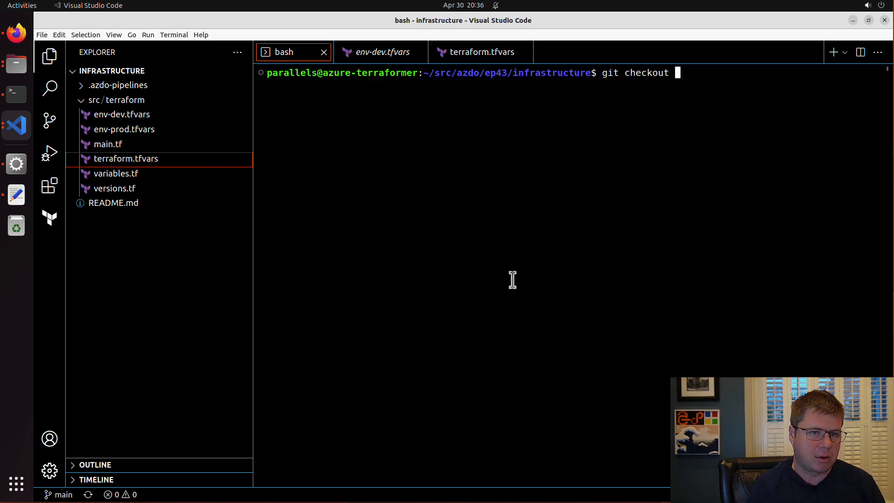
pyautogui.write('-b feature/')
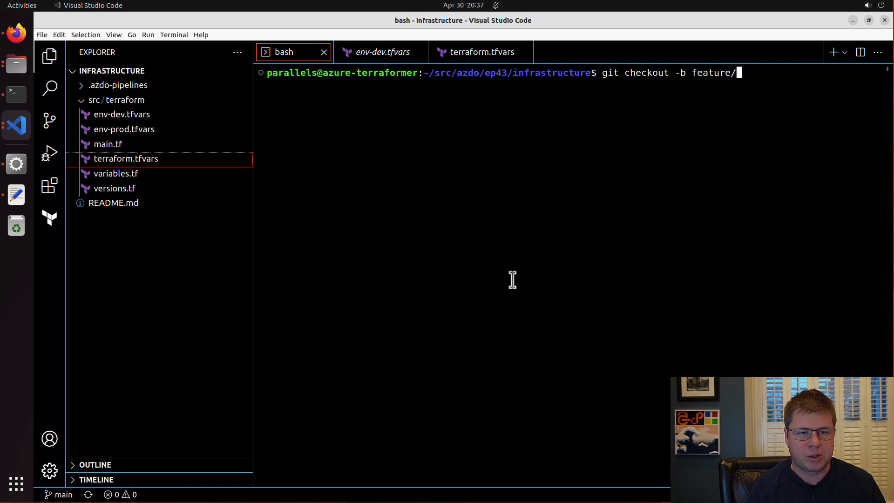
pyautogui.write('change-regions')
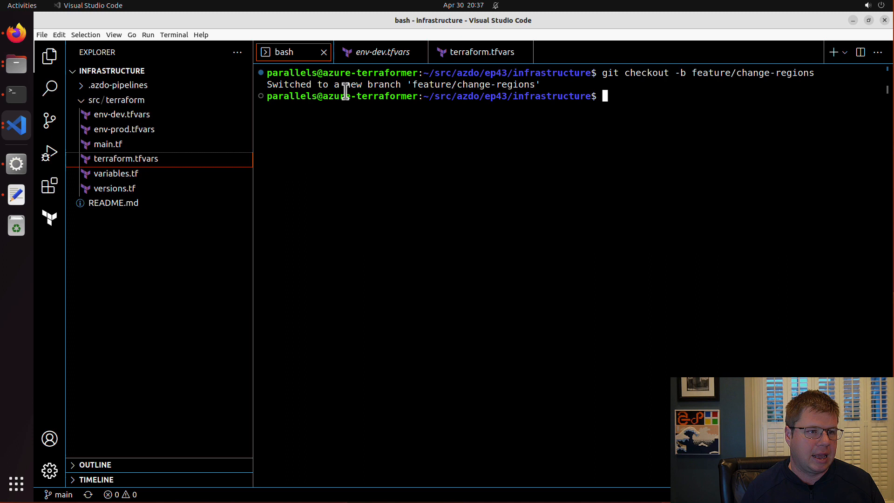
# Change location in terraform.tfvars to East US and enter commit message 'east us rocks'.
pyautogui.click(120, 114)
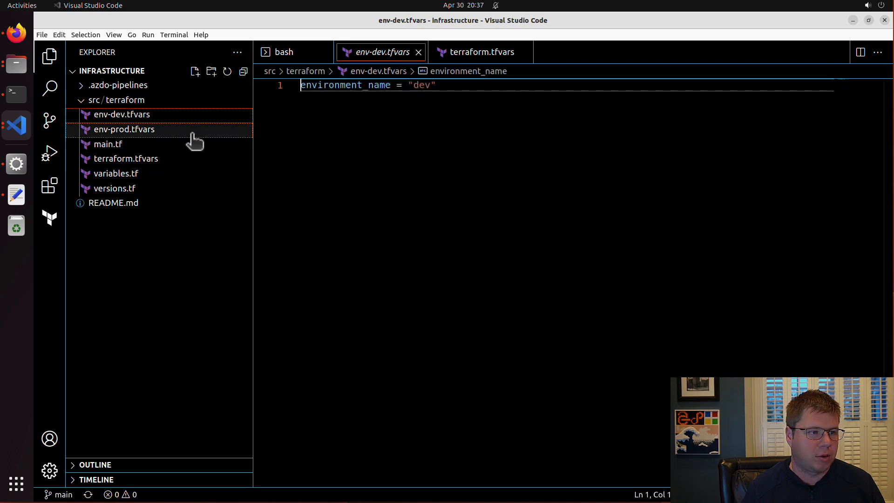
pyautogui.click(477, 52)
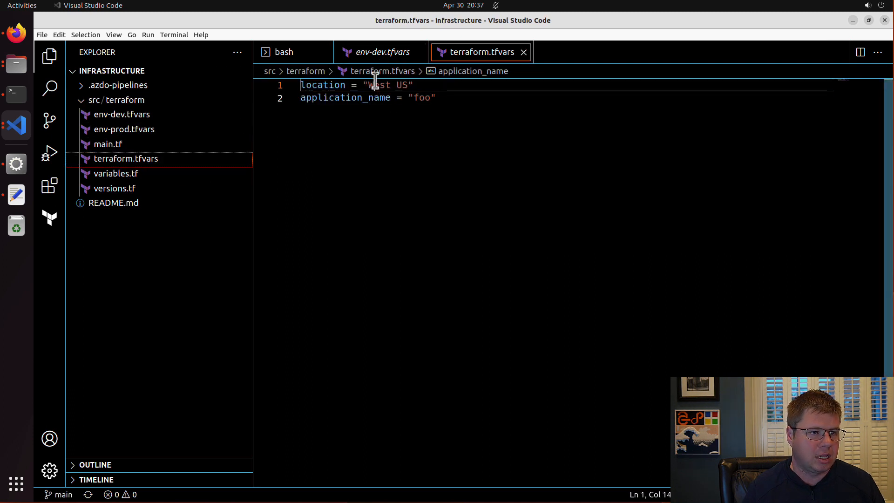
pyautogui.write('East')
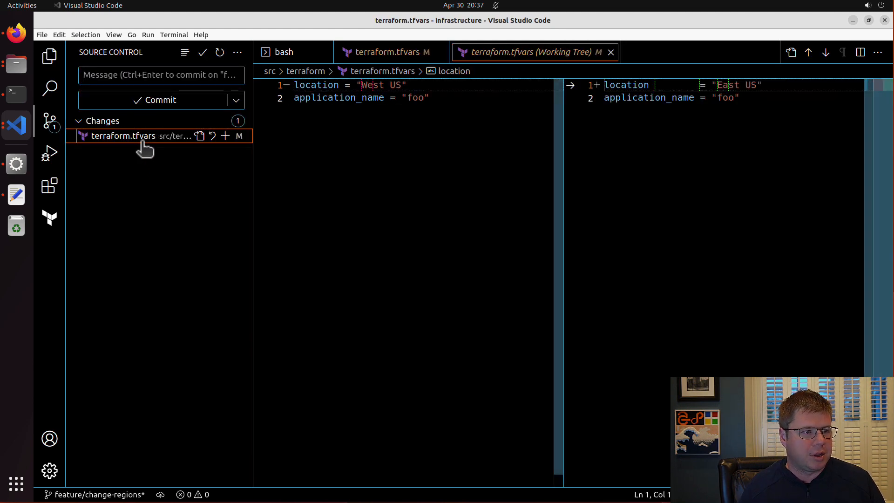
pyautogui.click(159, 75)
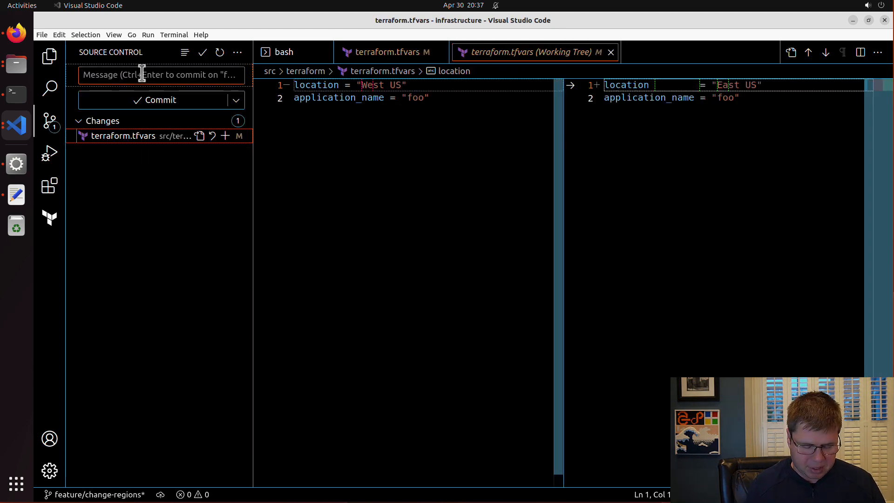
pyautogui.write('east us rocks')
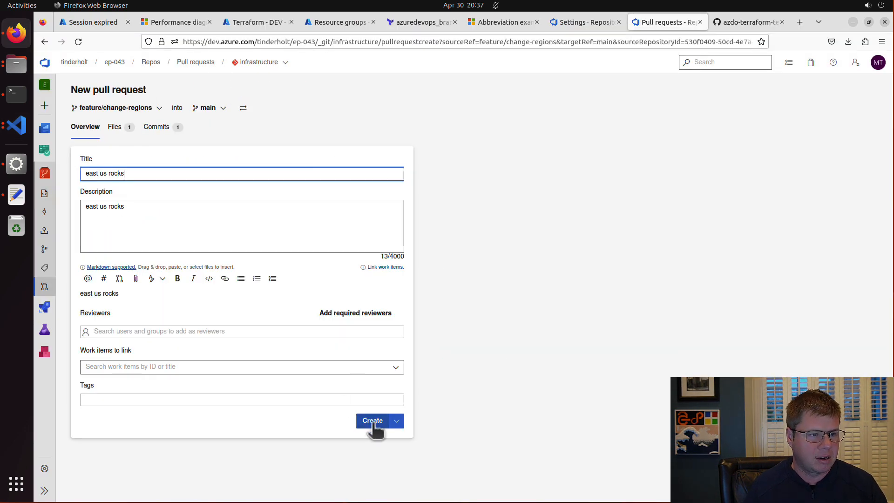
# Create the 'east us rocks' pull request and open its successful terraform plan dev run log.
pyautogui.click(372, 421)
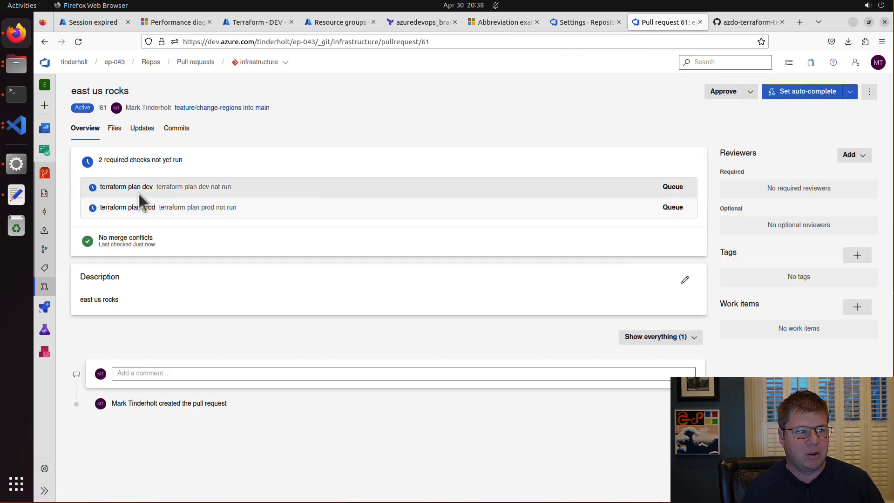
pyautogui.moveTo(125, 194)
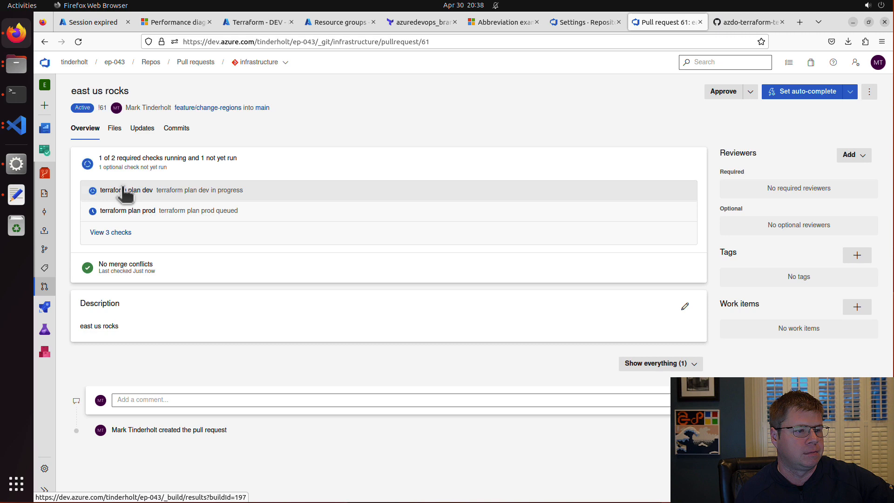
pyautogui.click(125, 190)
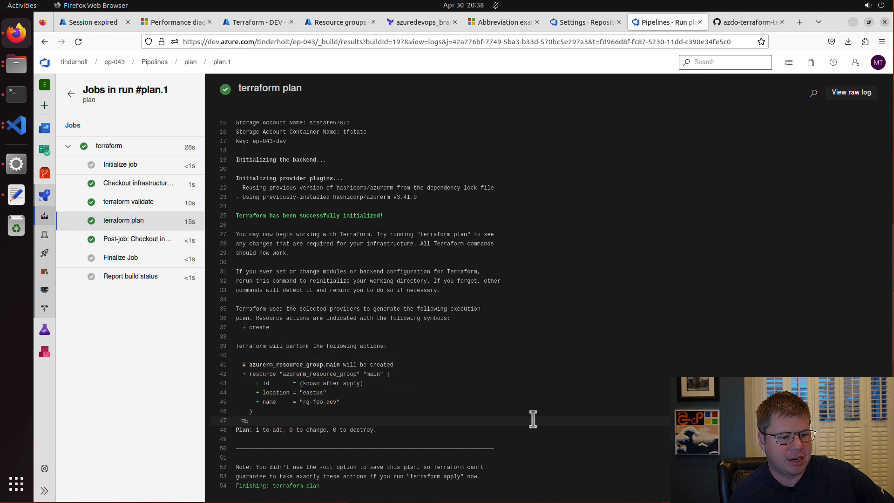
pyautogui.moveTo(333, 421)
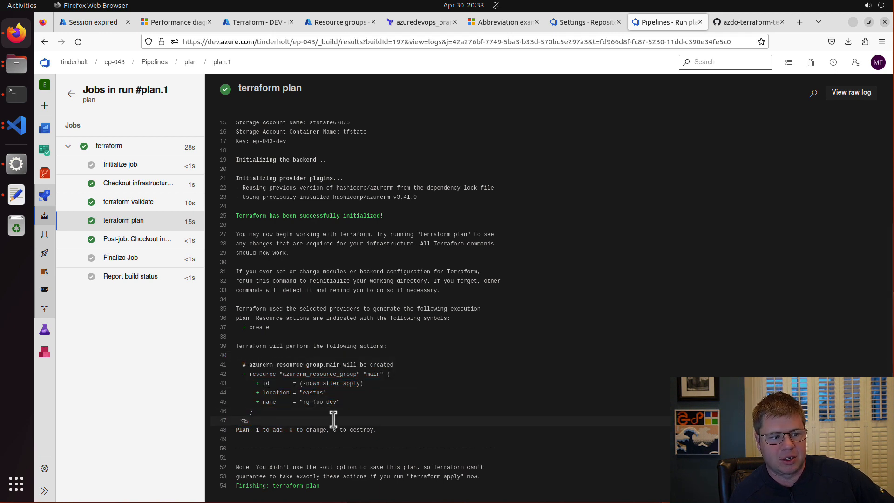